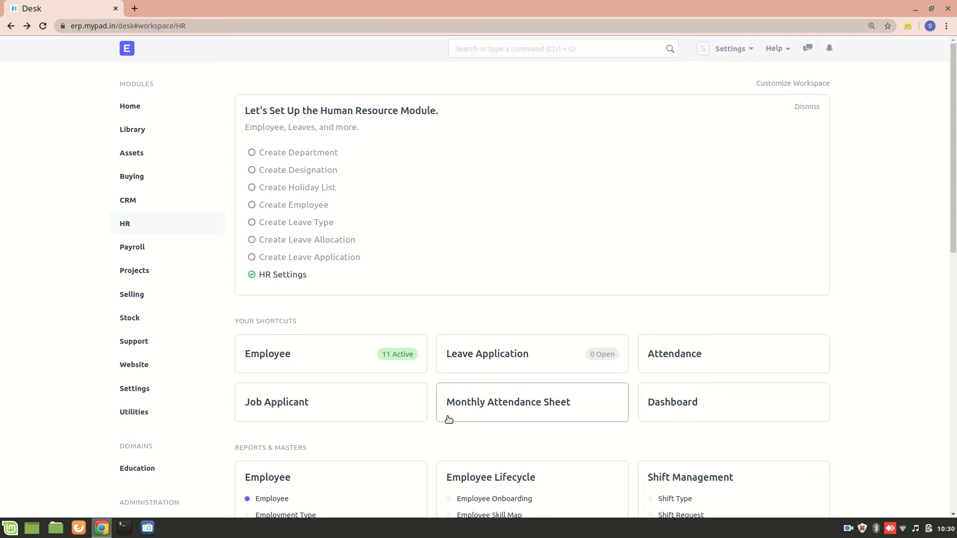
mouse_move(193, 312)
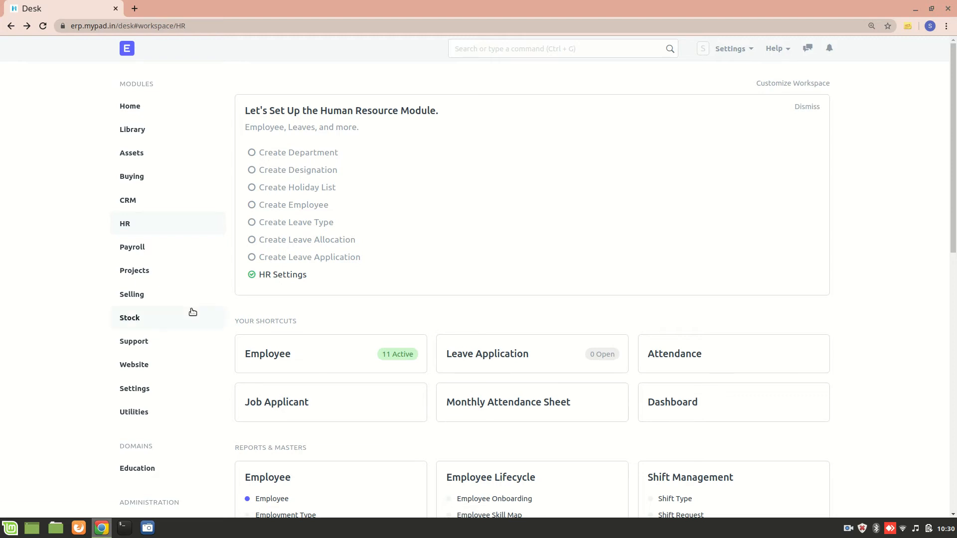
mouse_move(202, 213)
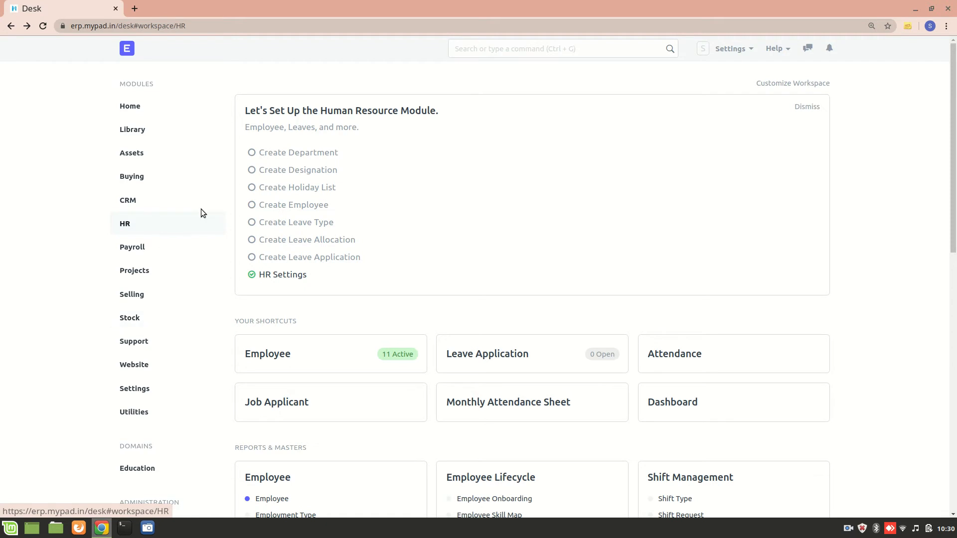
Start a blank new Job Applicant record from the HR workspace shortcut and scroll through it.
scroll("down", 3)
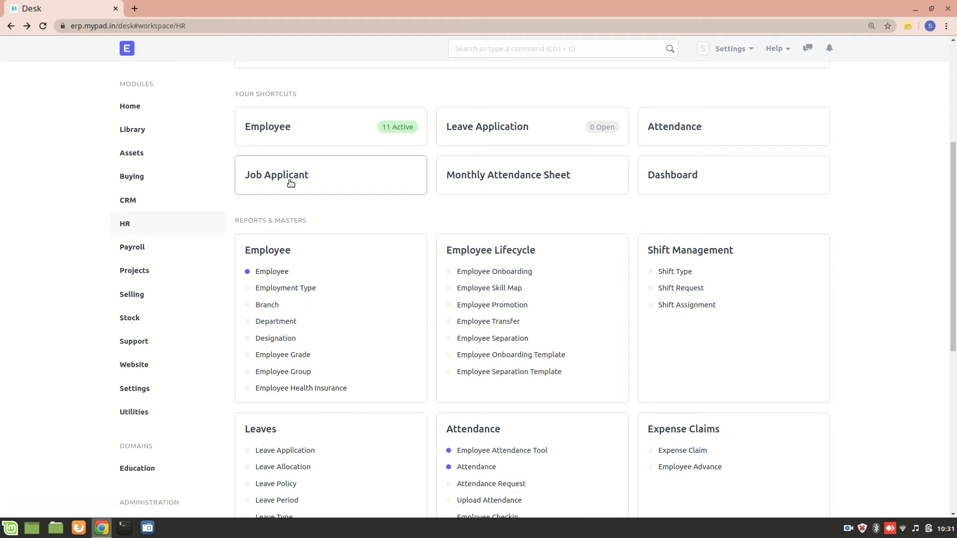
left_click(276, 175)
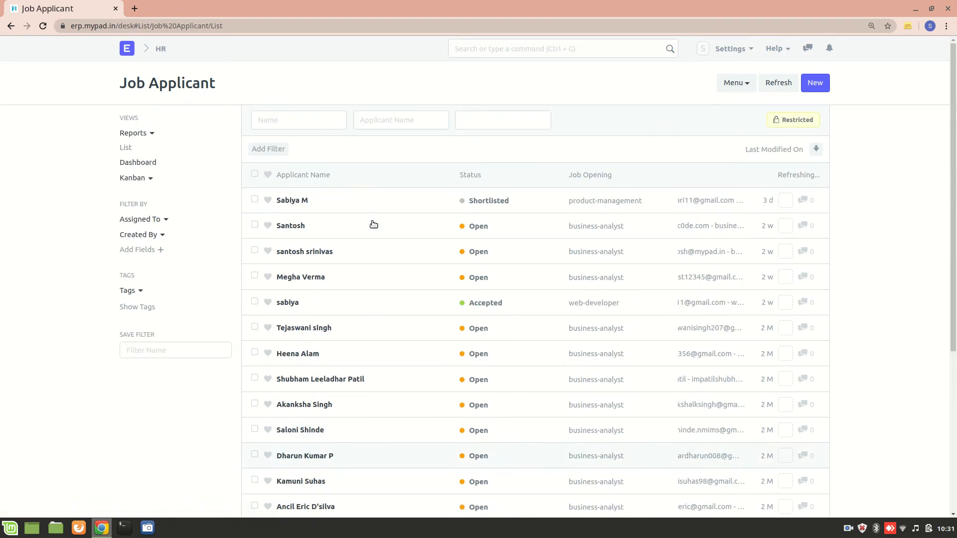
left_click(815, 83)
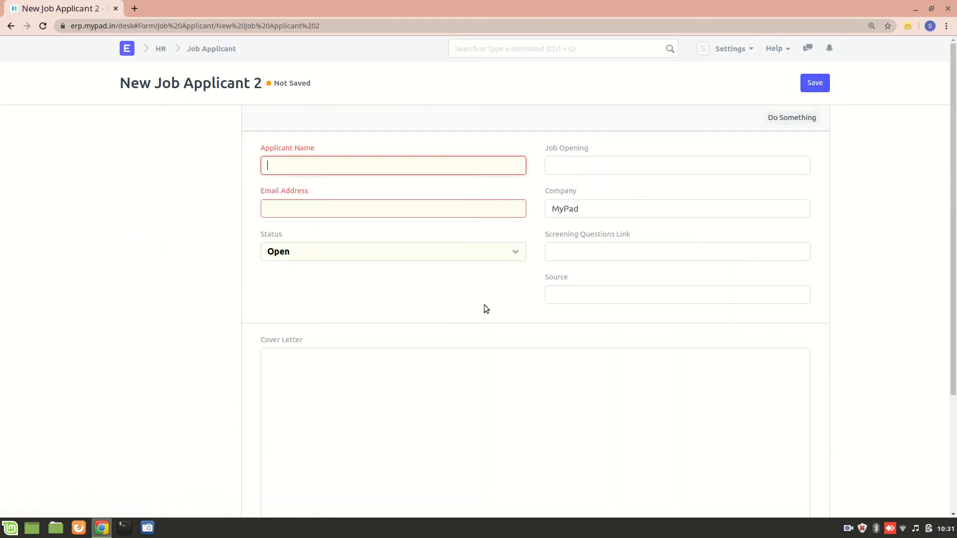
mouse_move(574, 135)
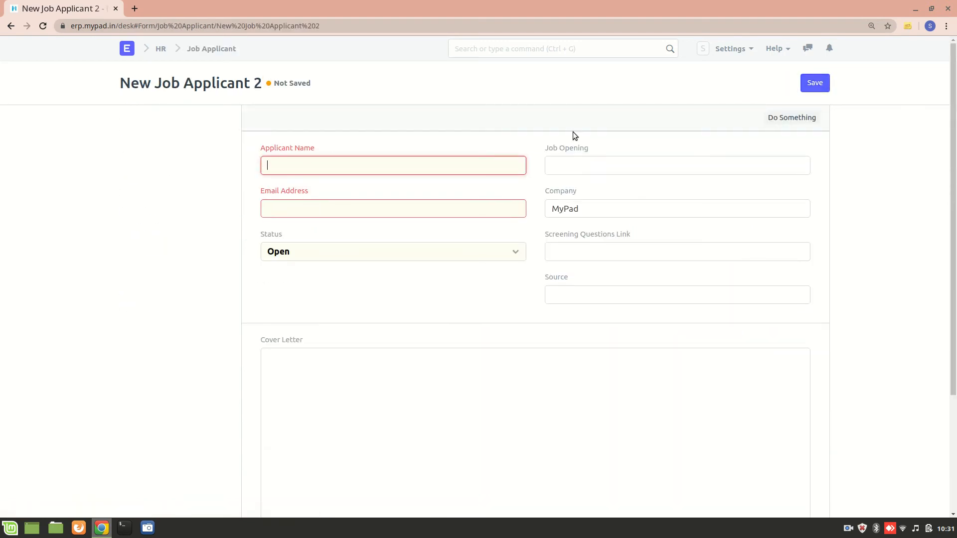
scroll("down", 3)
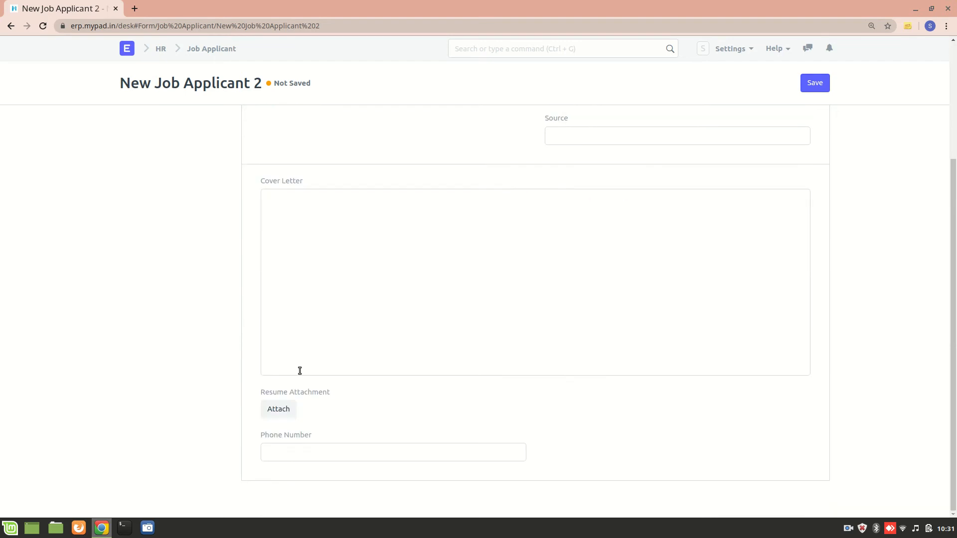
mouse_move(313, 398)
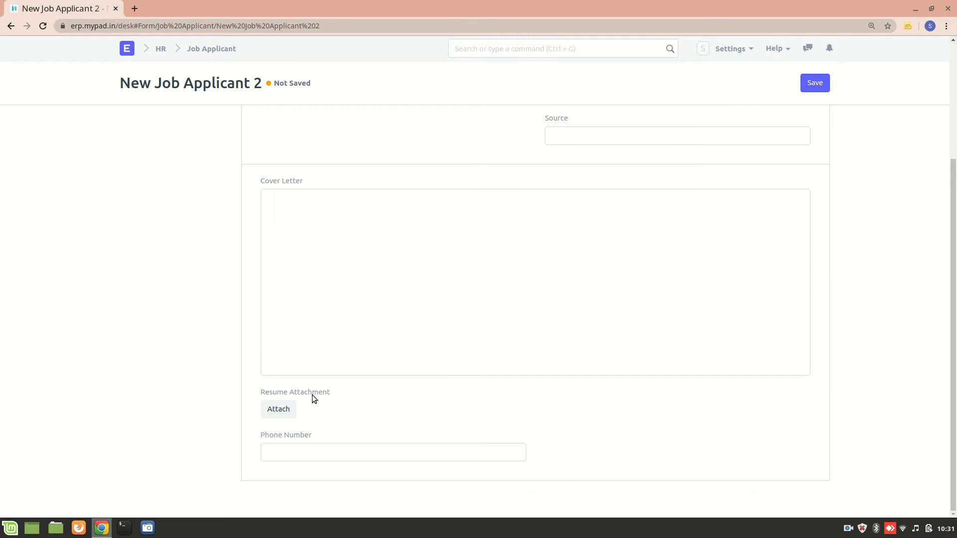
mouse_move(38, 45)
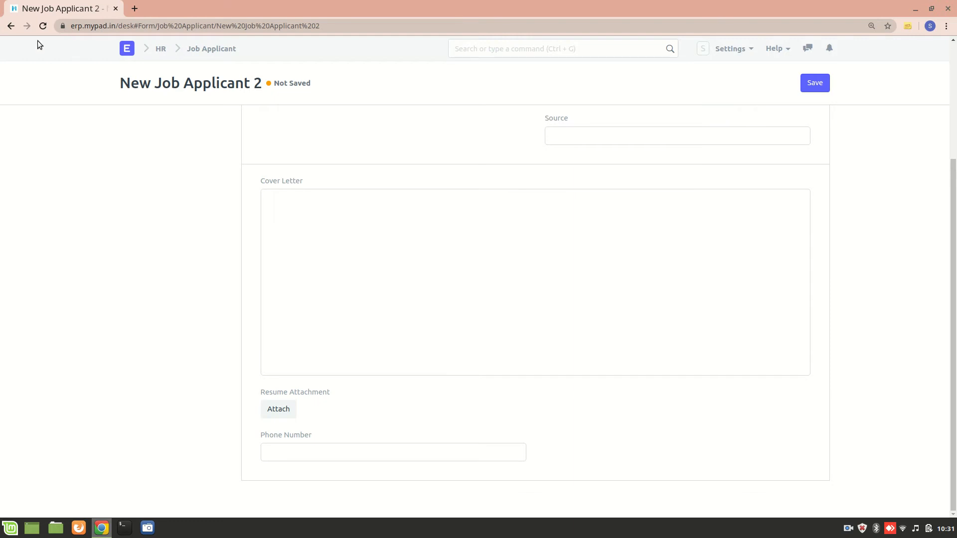
Search 'docty' to reach the DocType list and filter its Module to HR.
left_click(10, 26)
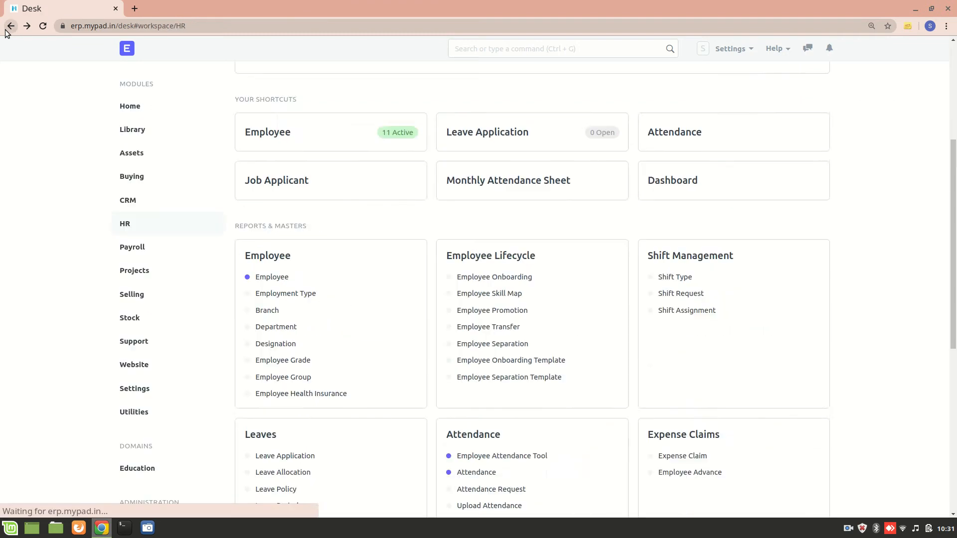
left_click(555, 48)
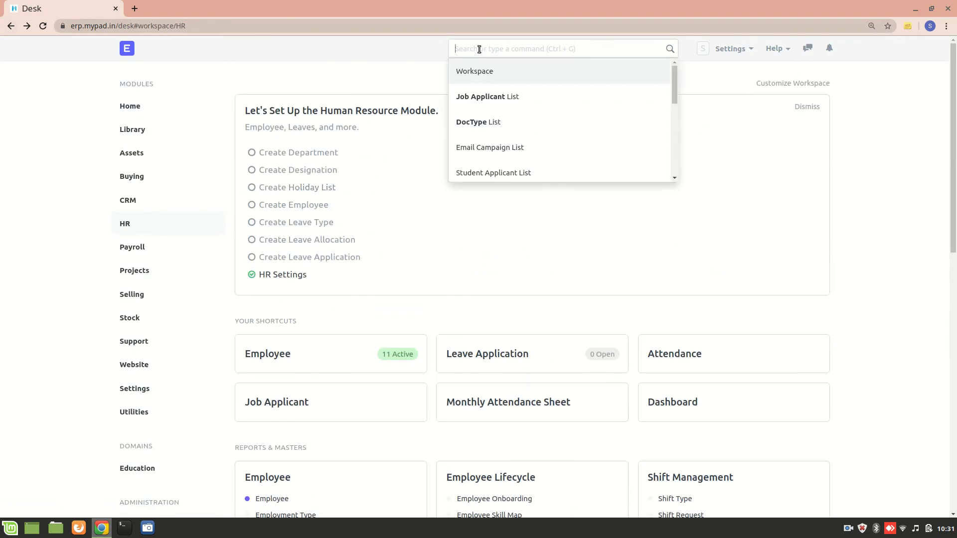
type("docty")
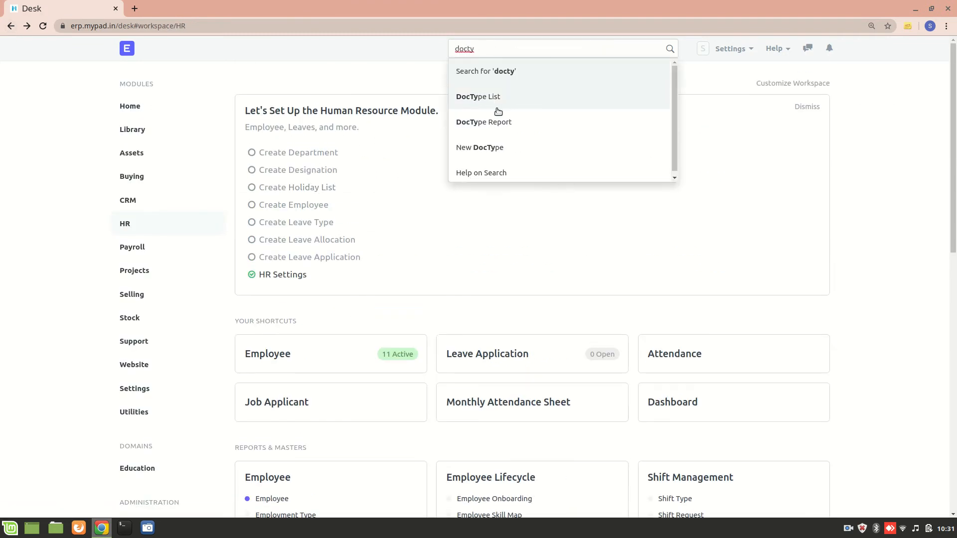
left_click(477, 96)
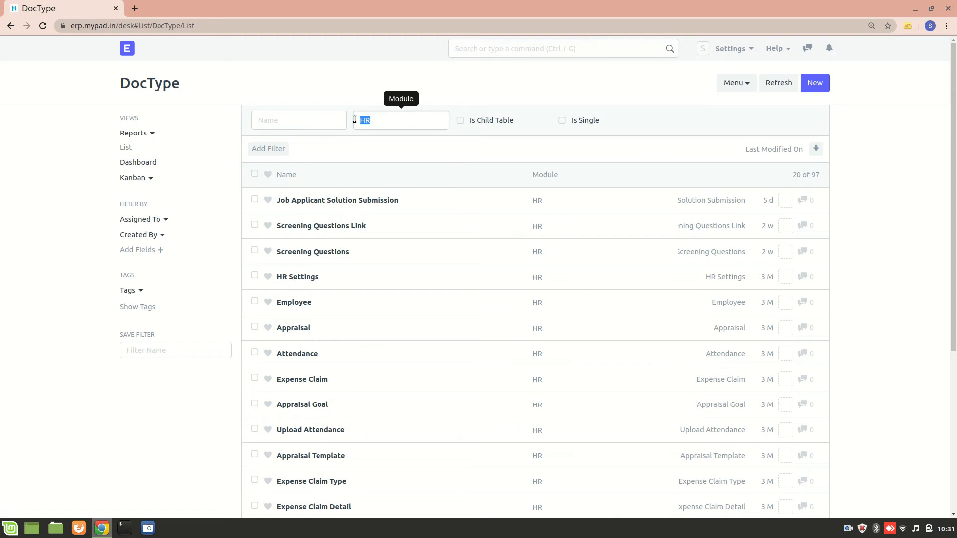
type("CRM")
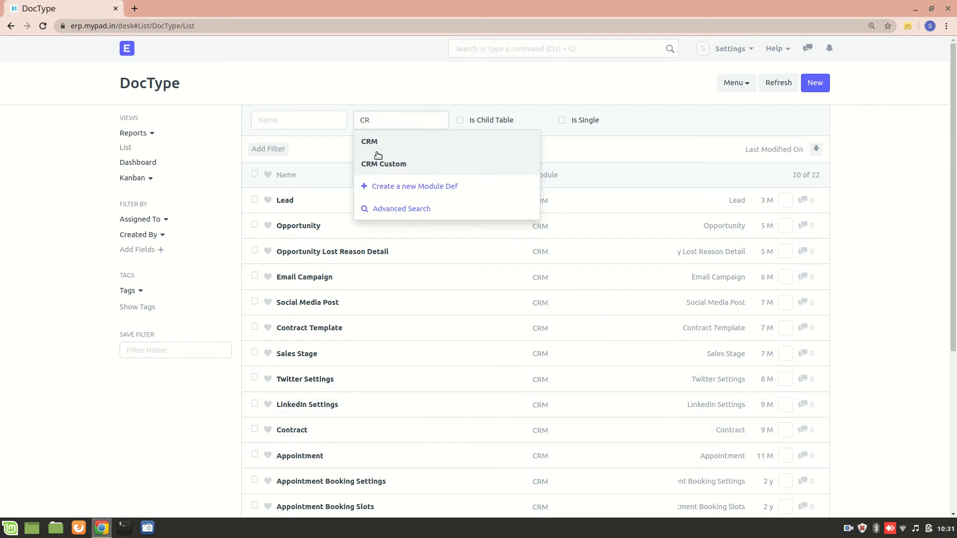
type("HR")
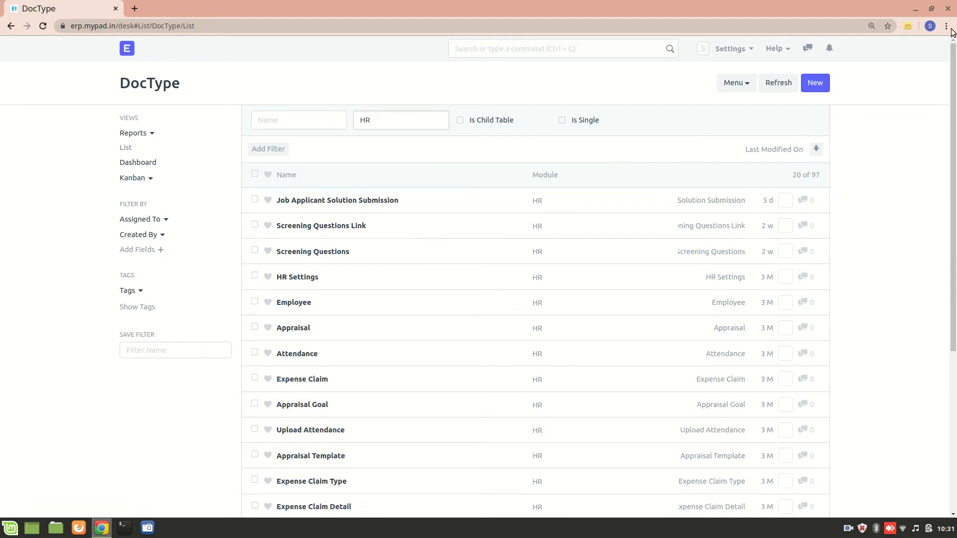
Create a new DocType named Institute in the HR module.
left_click(815, 82)
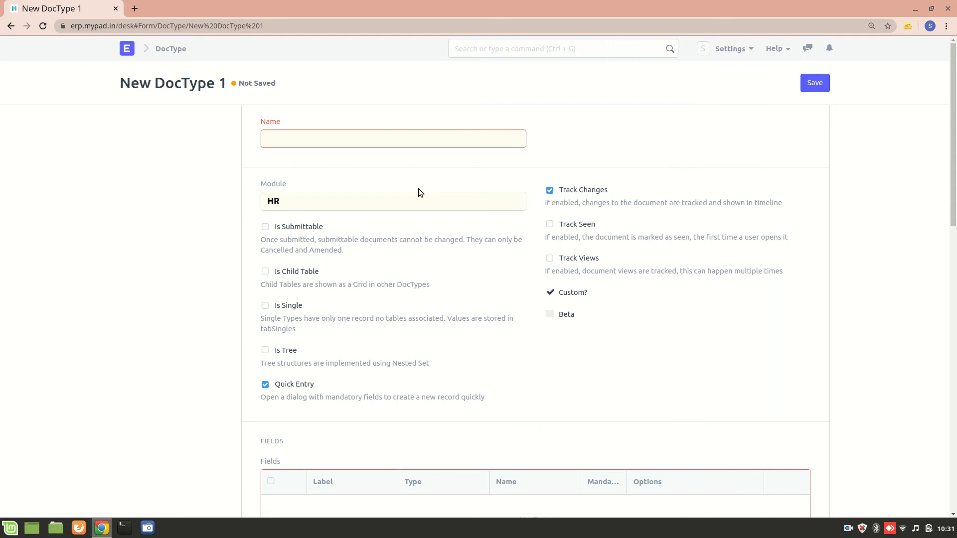
type("l")
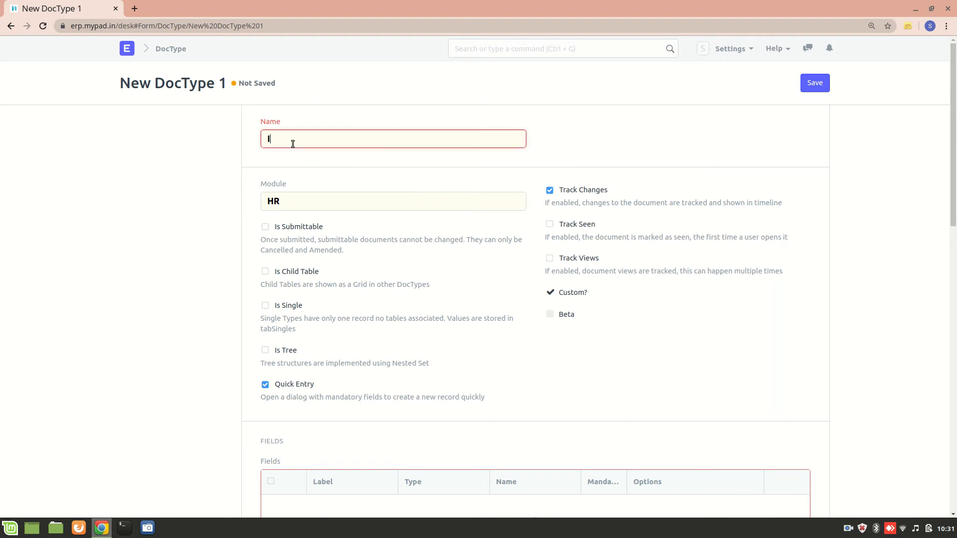
type("Institue")
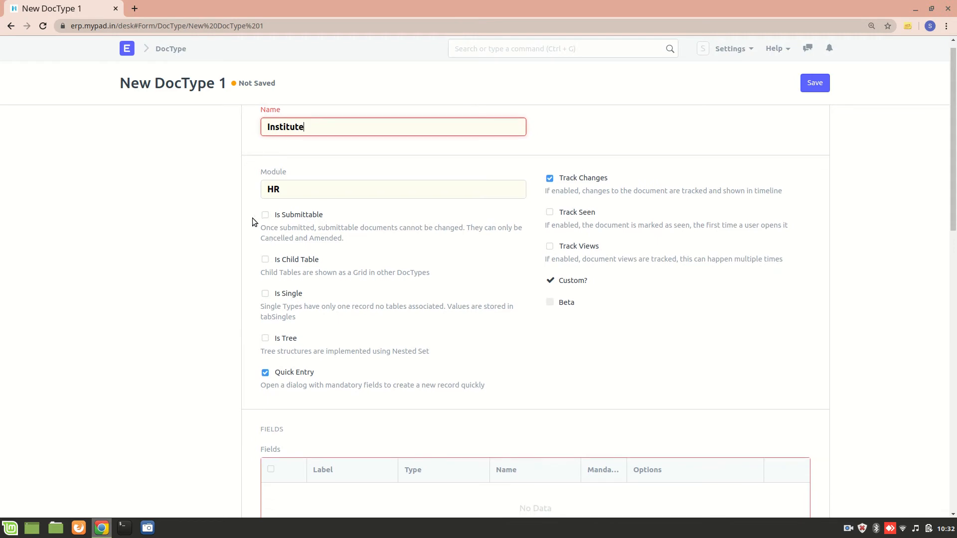
mouse_move(215, 197)
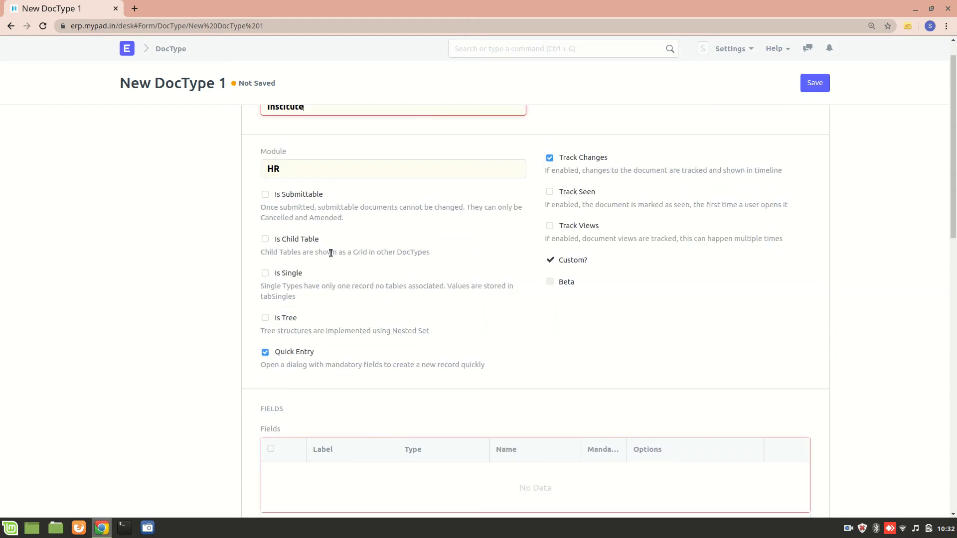
Add field rows labelled Name, Address and Contact plus an extra empty fourth row.
scroll("down", 3)
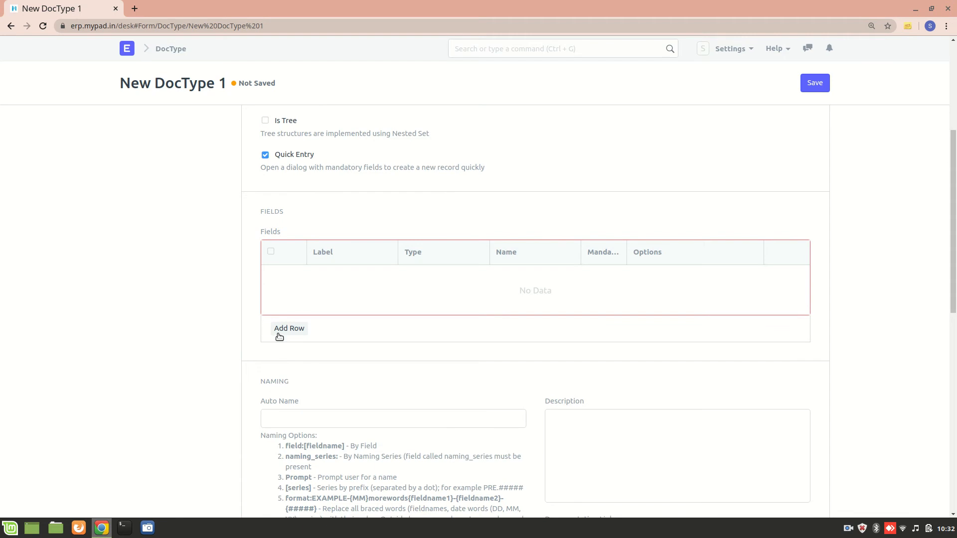
left_click(289, 328)
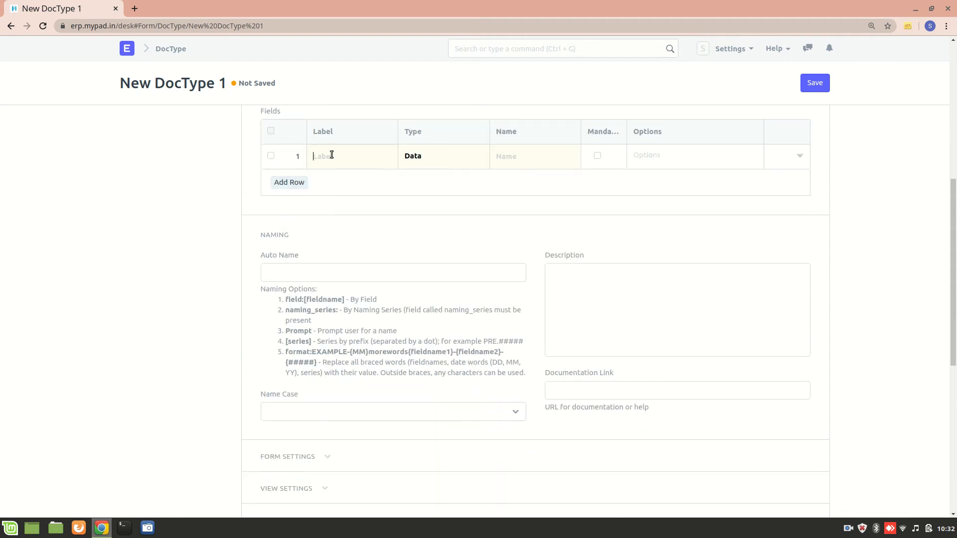
type("Name")
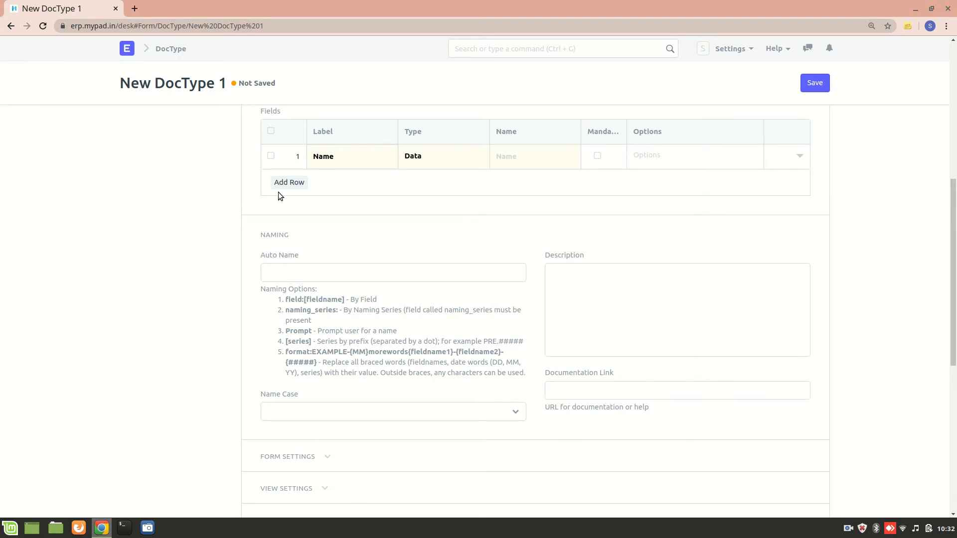
left_click(289, 181)
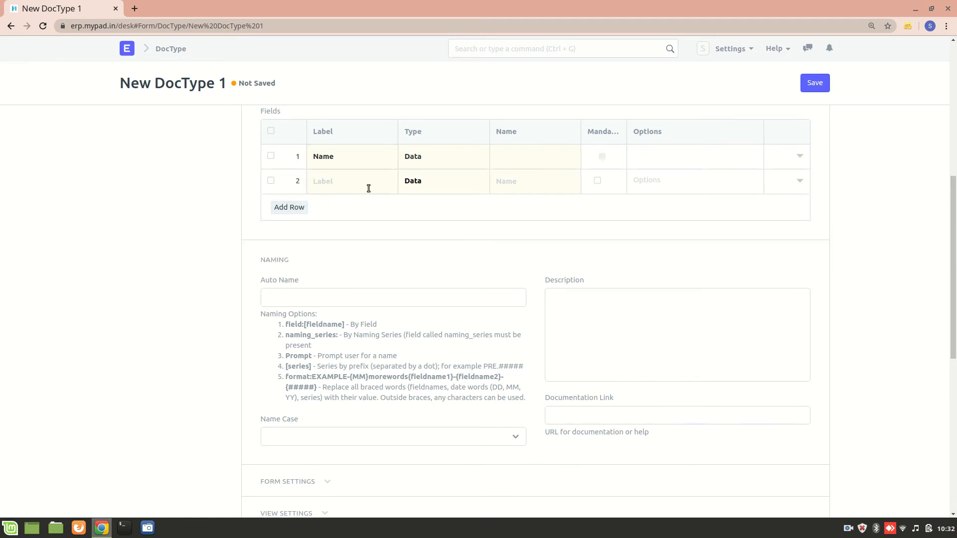
type("A")
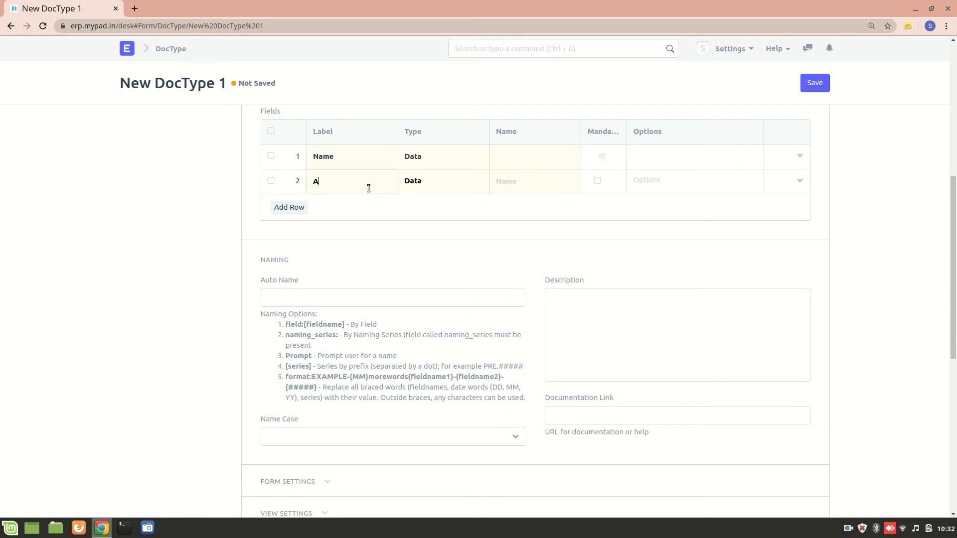
type("ddress")
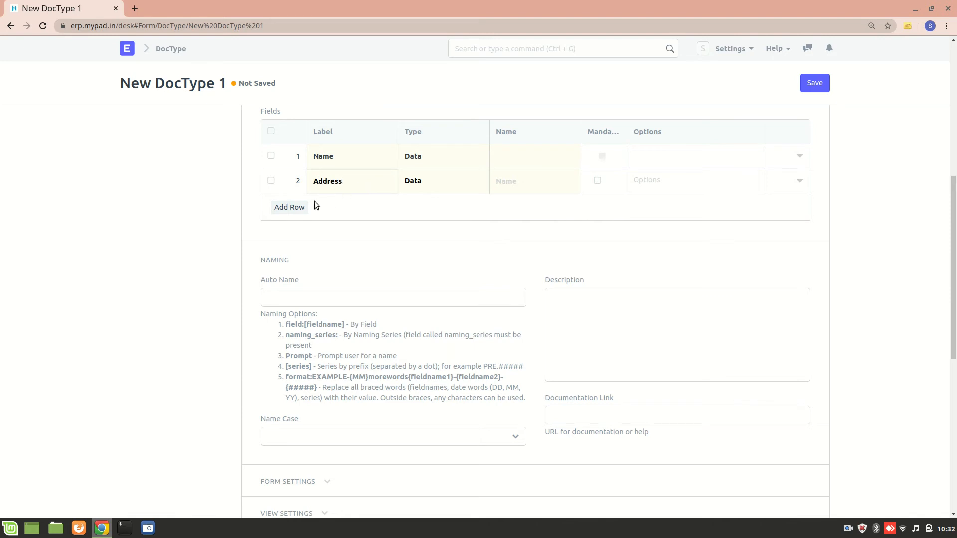
left_click(289, 206)
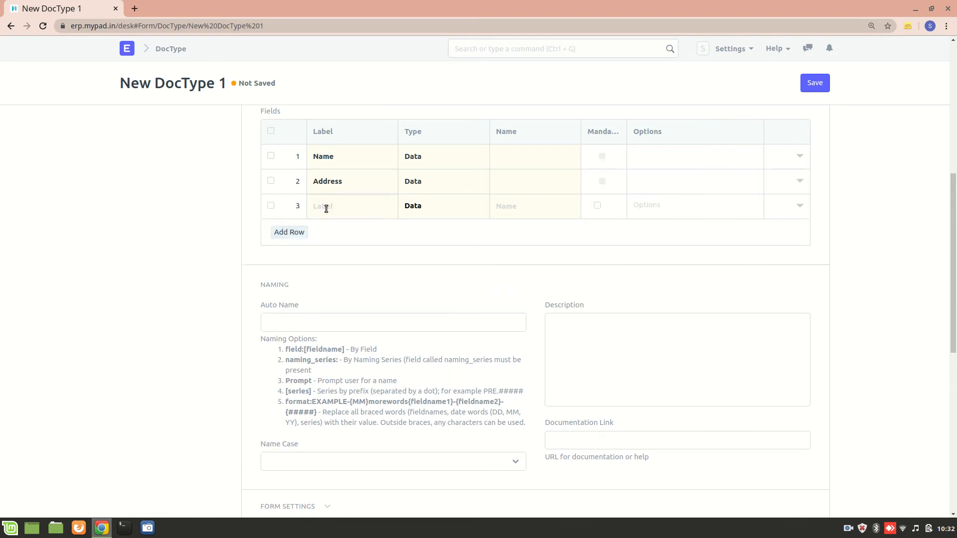
type("Ins")
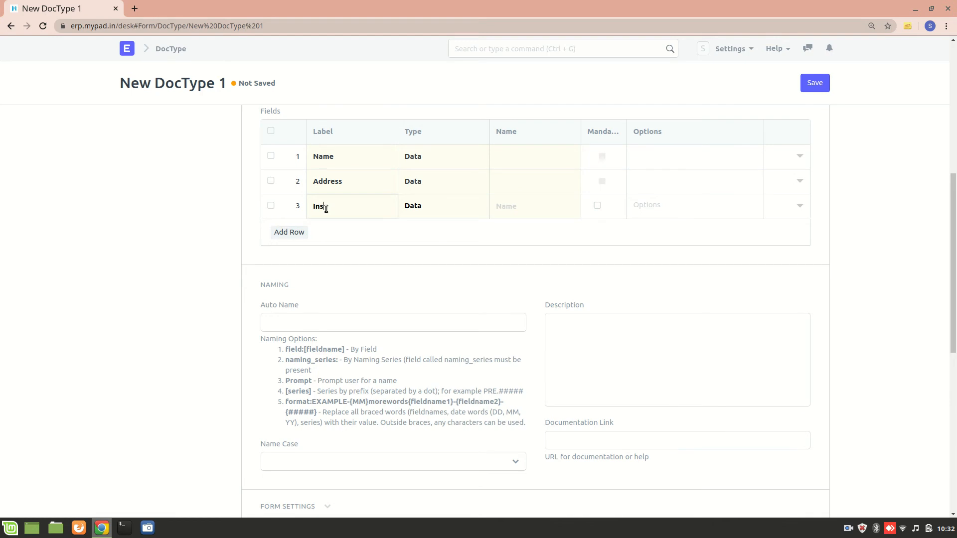
type("Contact")
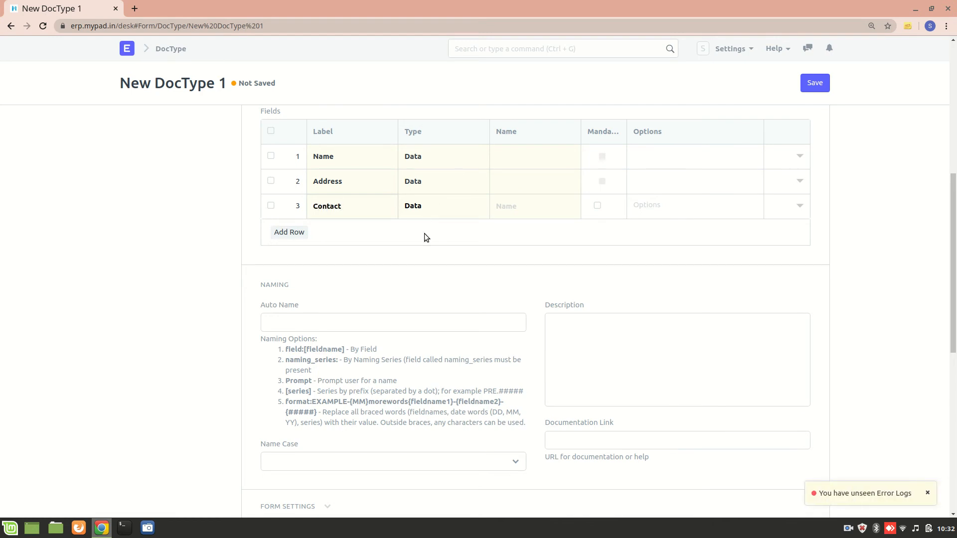
left_click(327, 206)
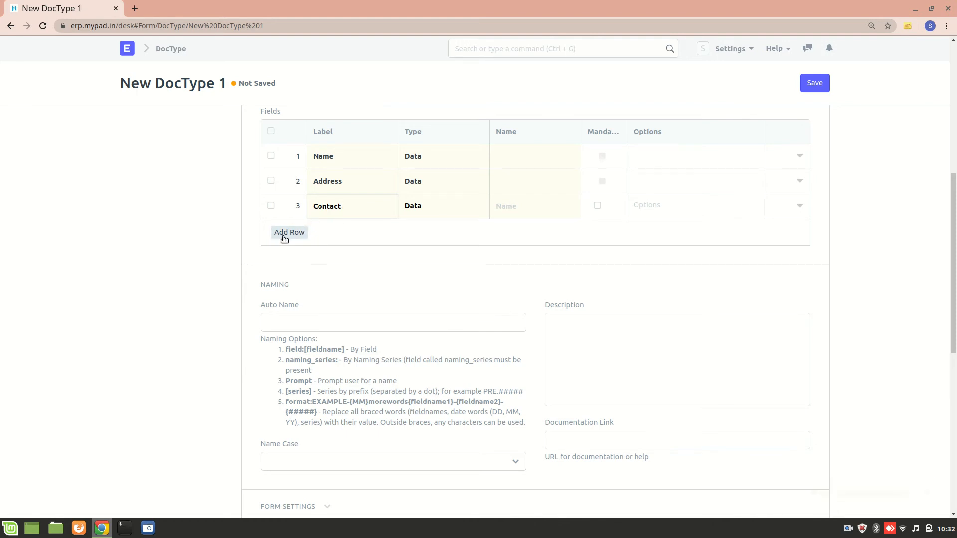
left_click(289, 232)
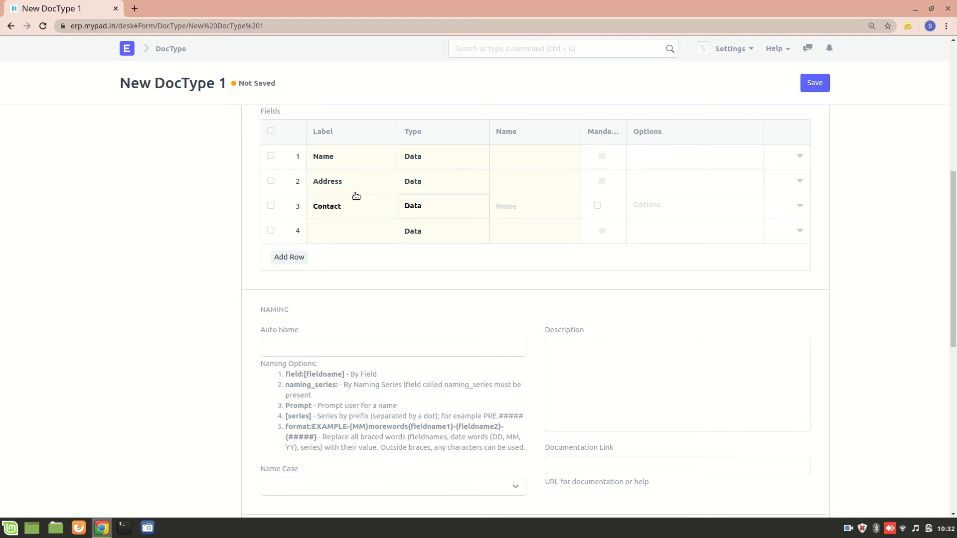
Make Address a Text field, delete the empty fourth row, leaving Contact as Data.
left_click(437, 182)
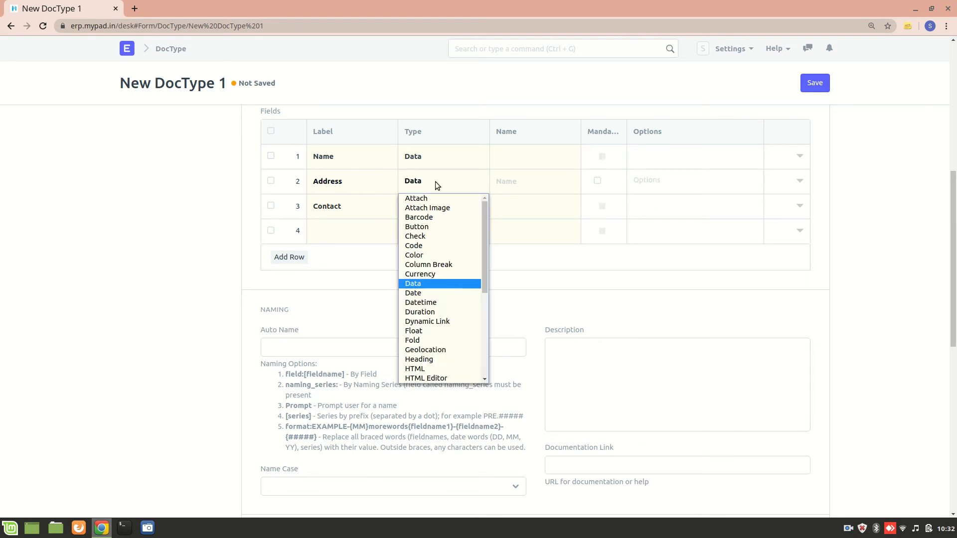
mouse_move(444, 350)
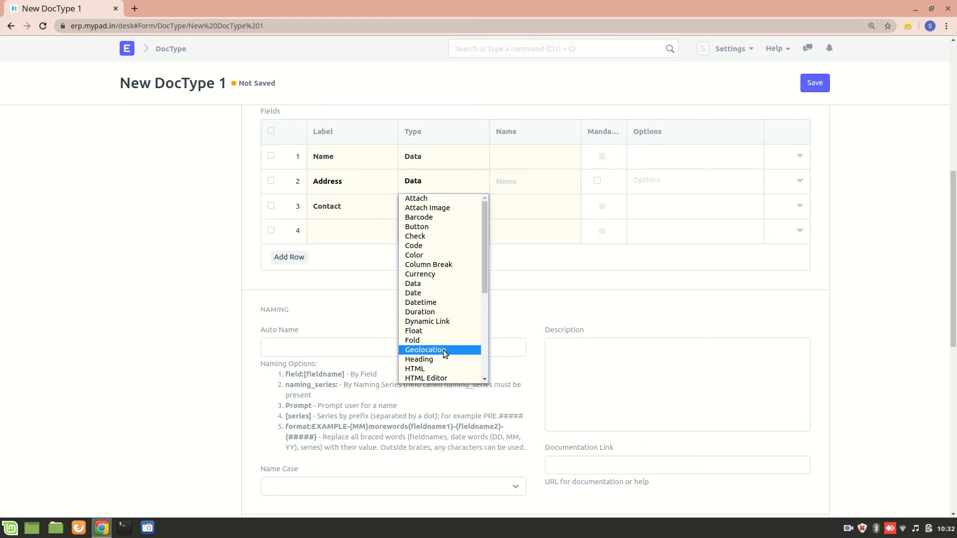
scroll("down", 3)
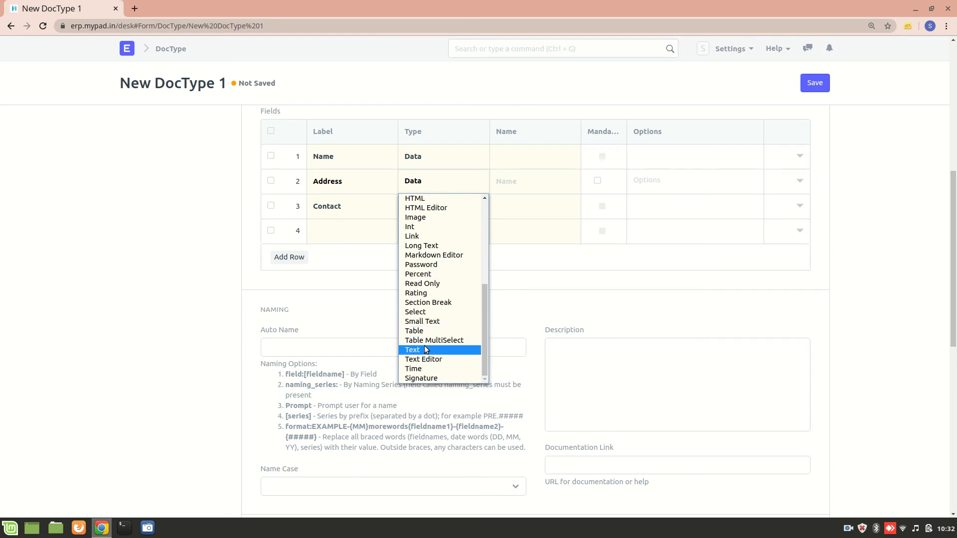
left_click(413, 350)
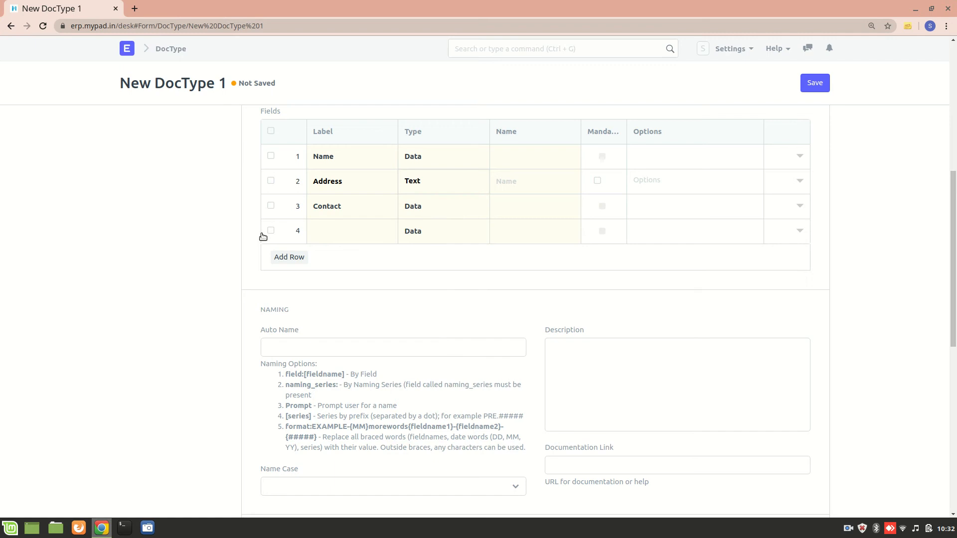
left_click(270, 230)
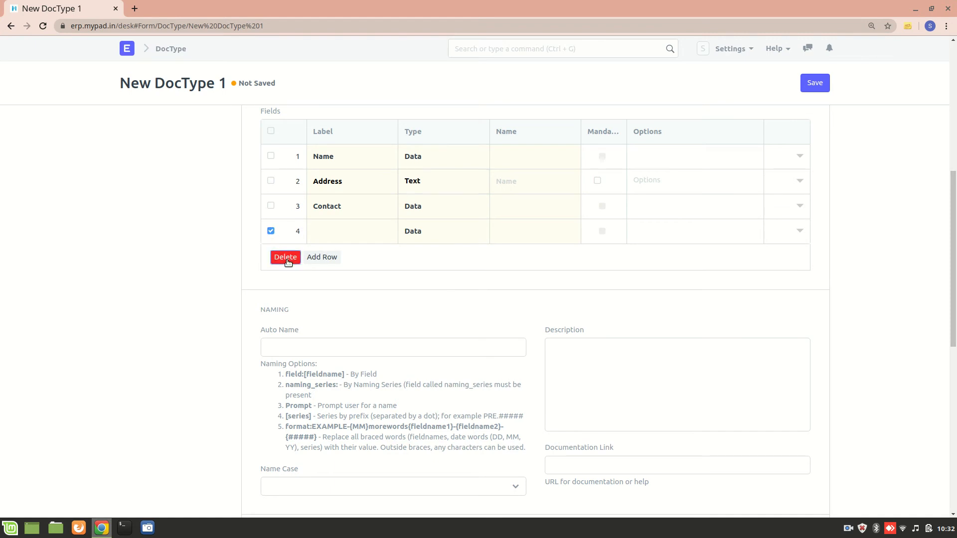
left_click(285, 257)
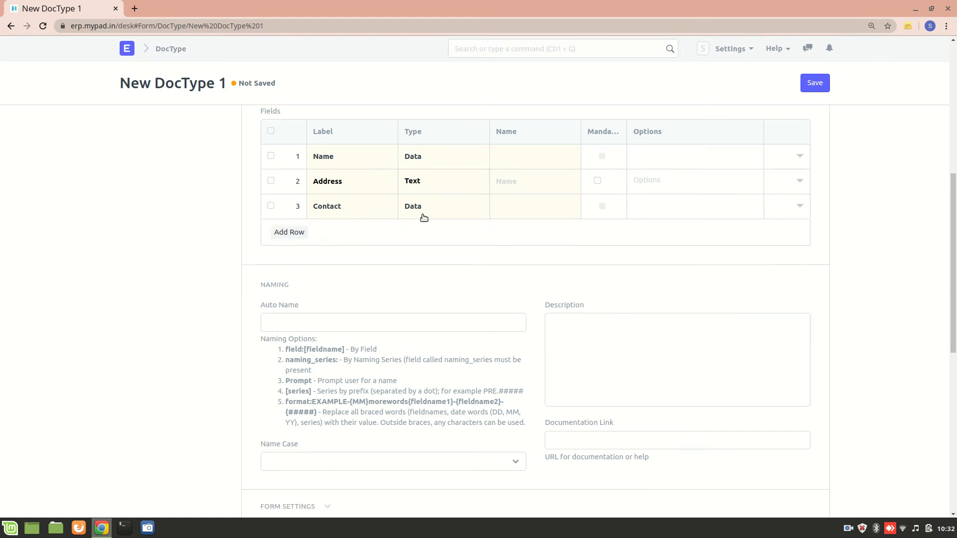
left_click(443, 205)
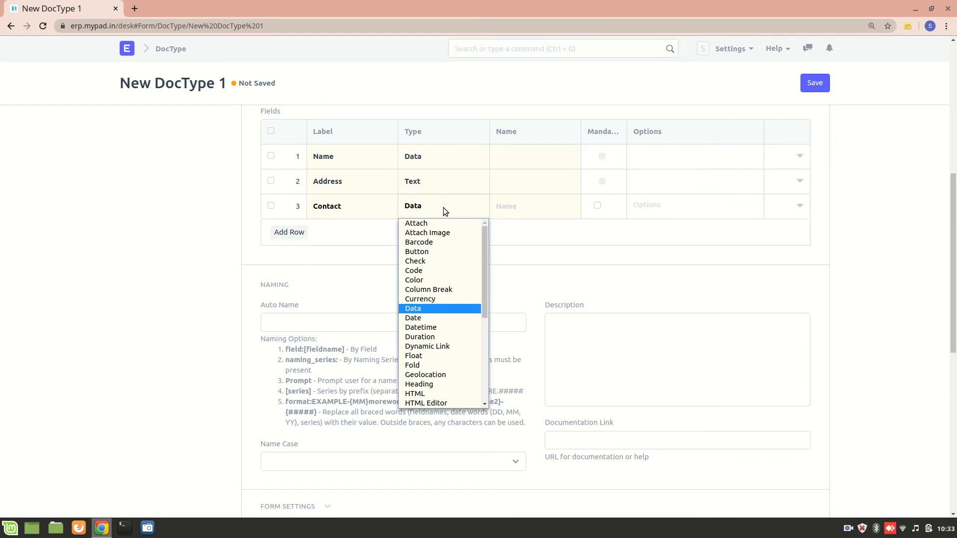
scroll("down", 3)
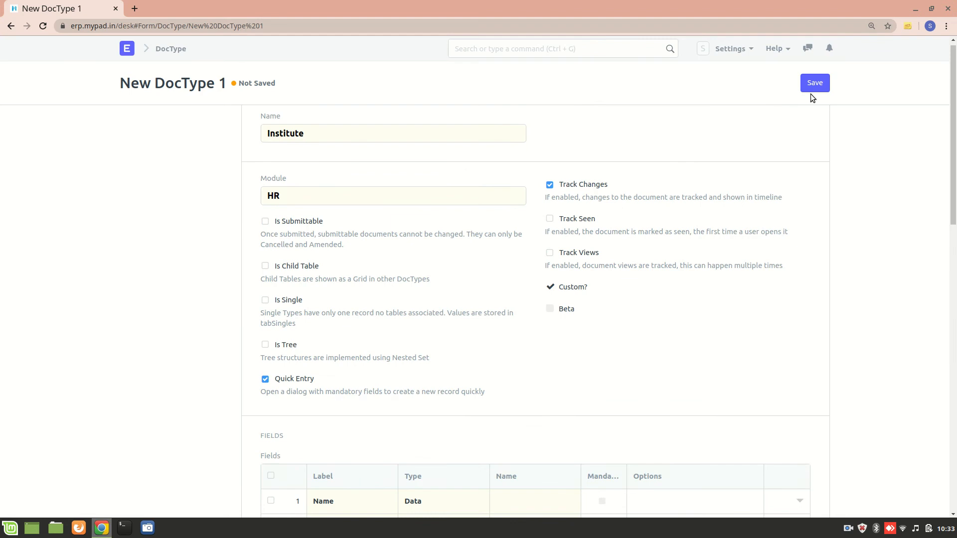
Save the Institute DocType, generating fields name1, address, contact, and review Permission Rules.
left_click(814, 82)
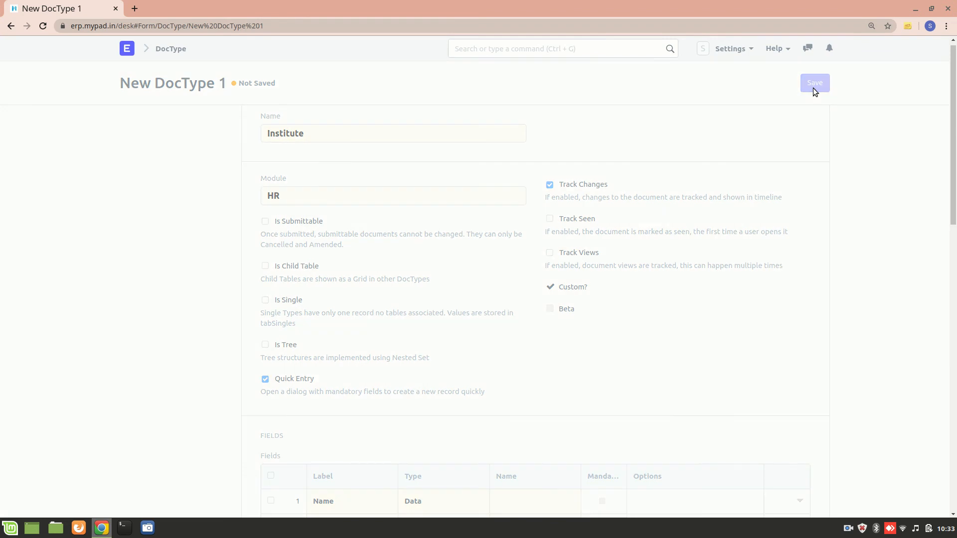
left_click(814, 83)
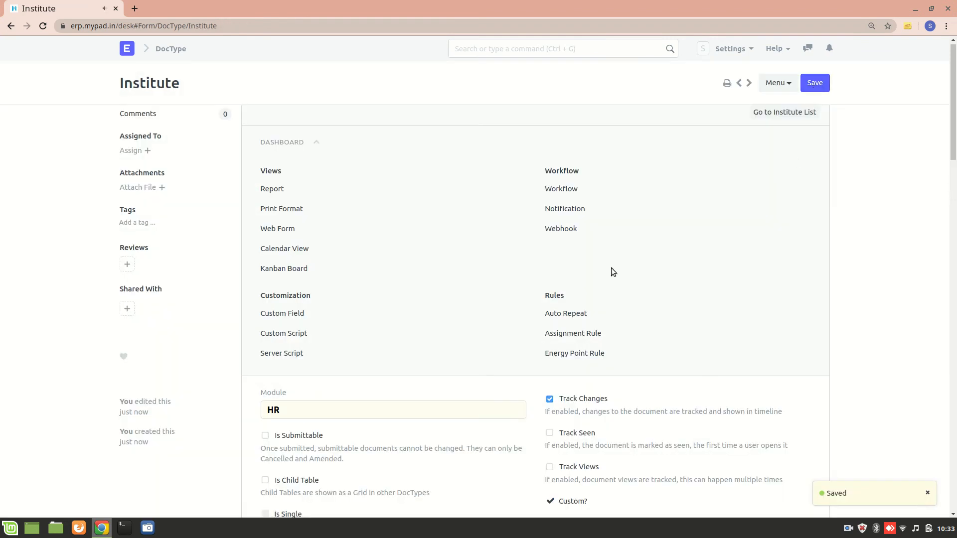
scroll("down", 3)
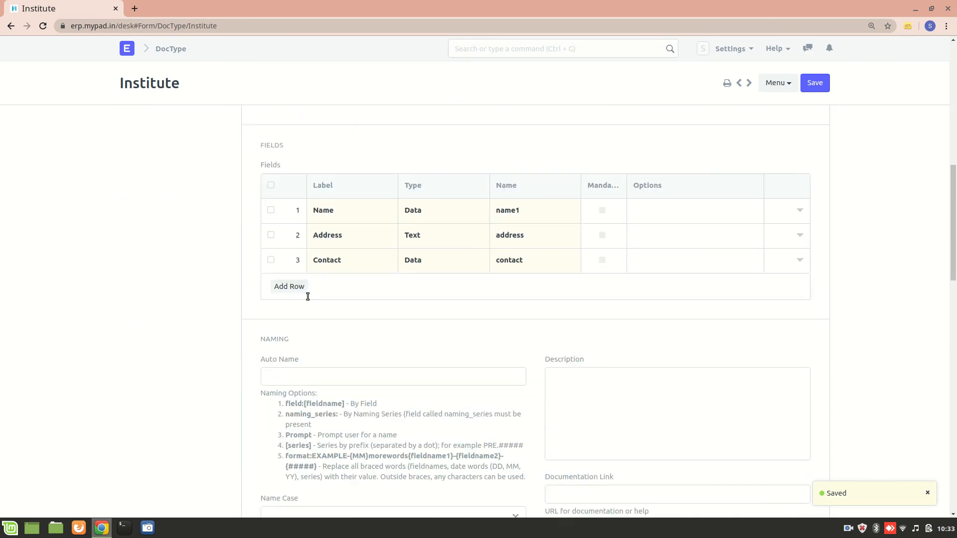
scroll("down", 3)
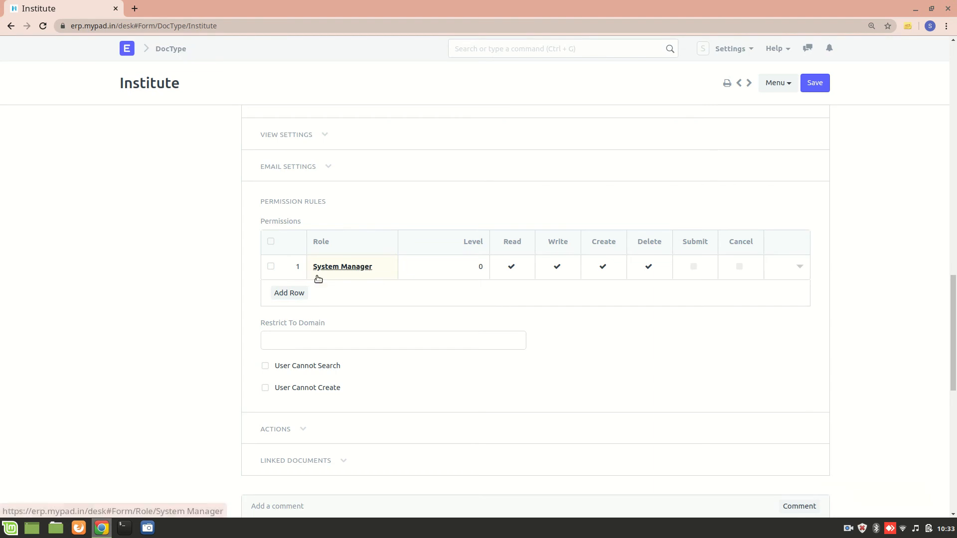
Add permission rules for HR User and Guest roles with read, write, create and delete rights.
left_click(289, 293)
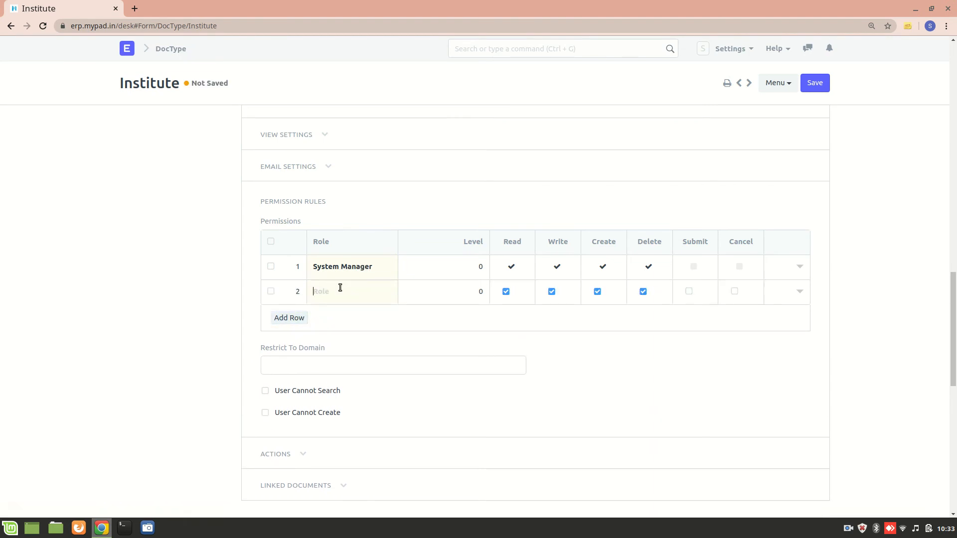
left_click(340, 291)
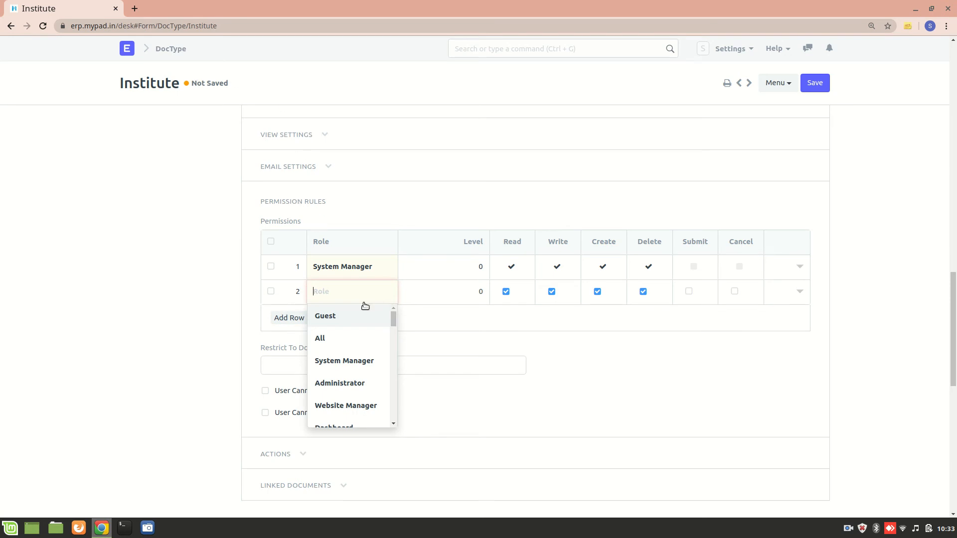
type("h")
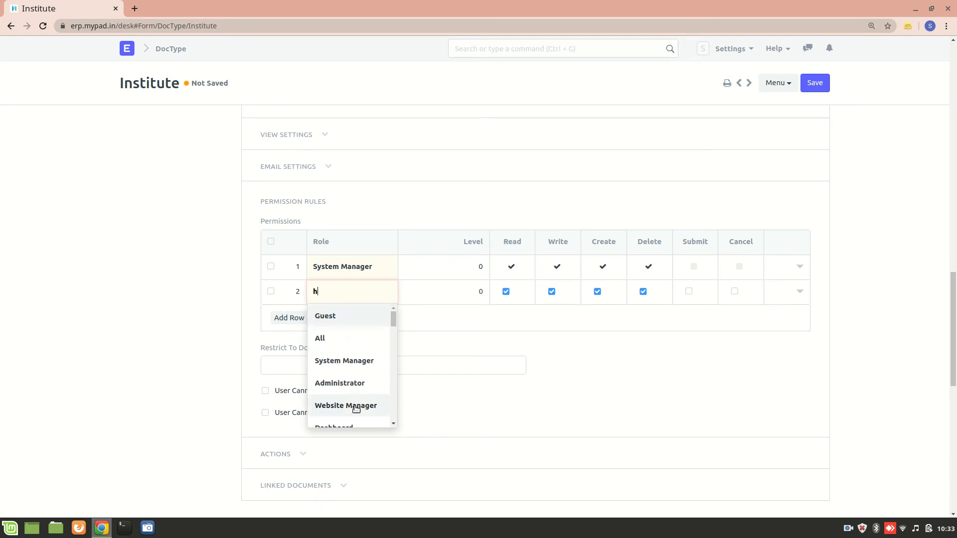
type("r us")
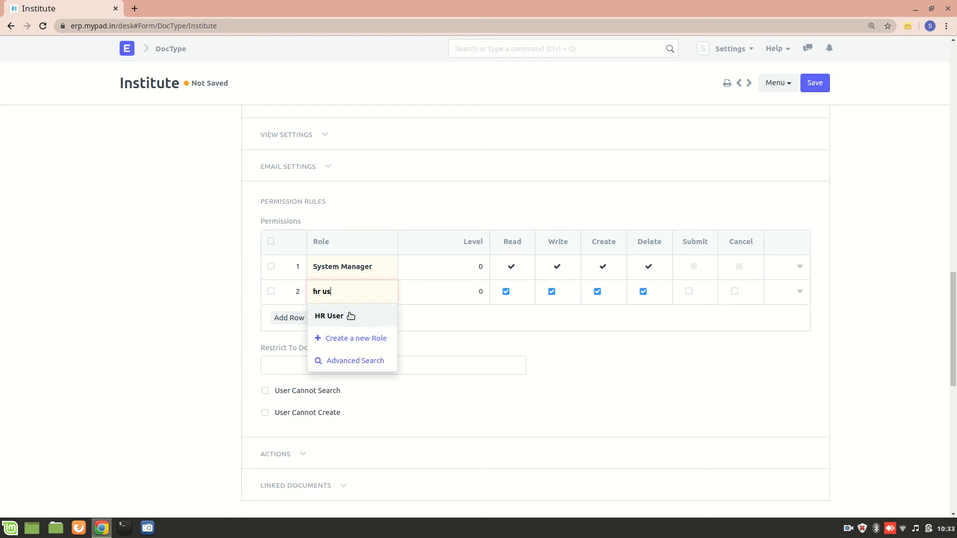
left_click(330, 316)
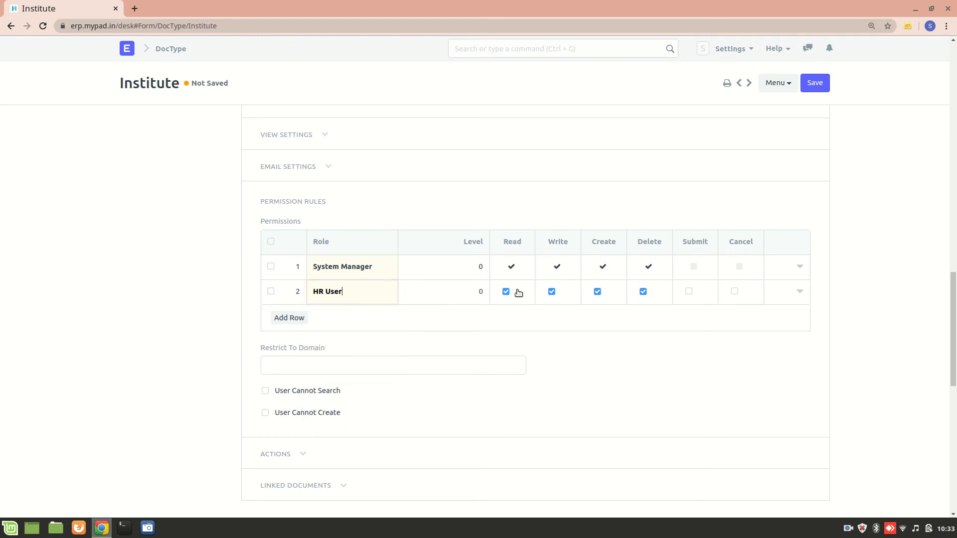
left_click(289, 317)
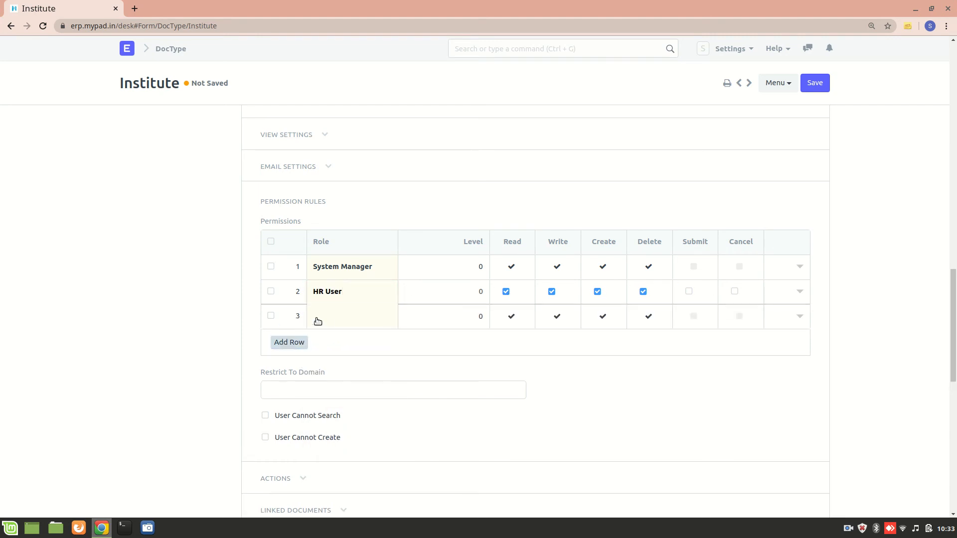
type("G")
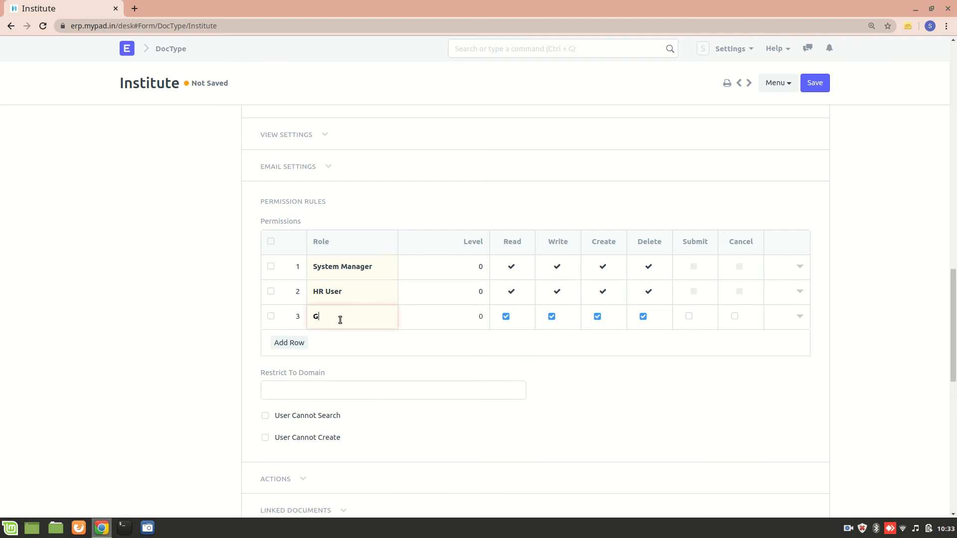
type("u")
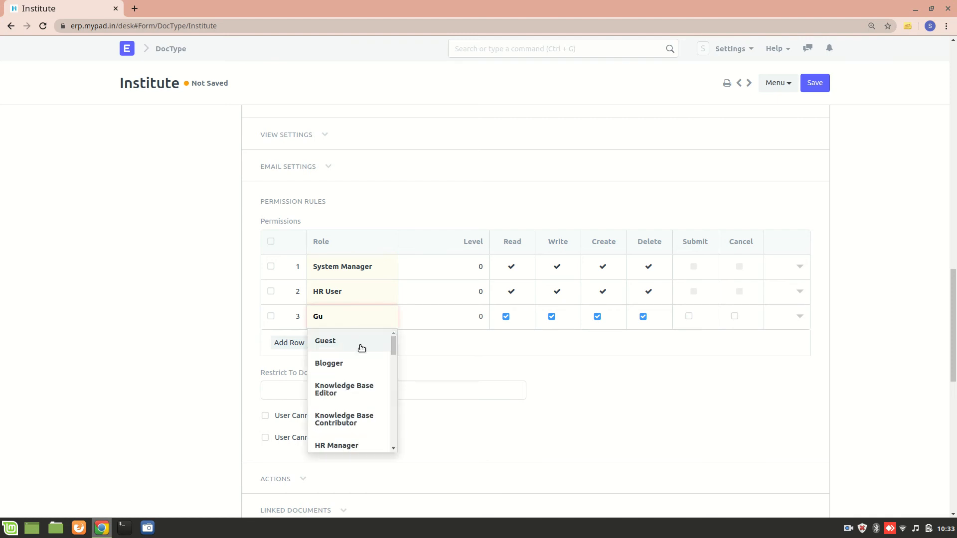
left_click(325, 341)
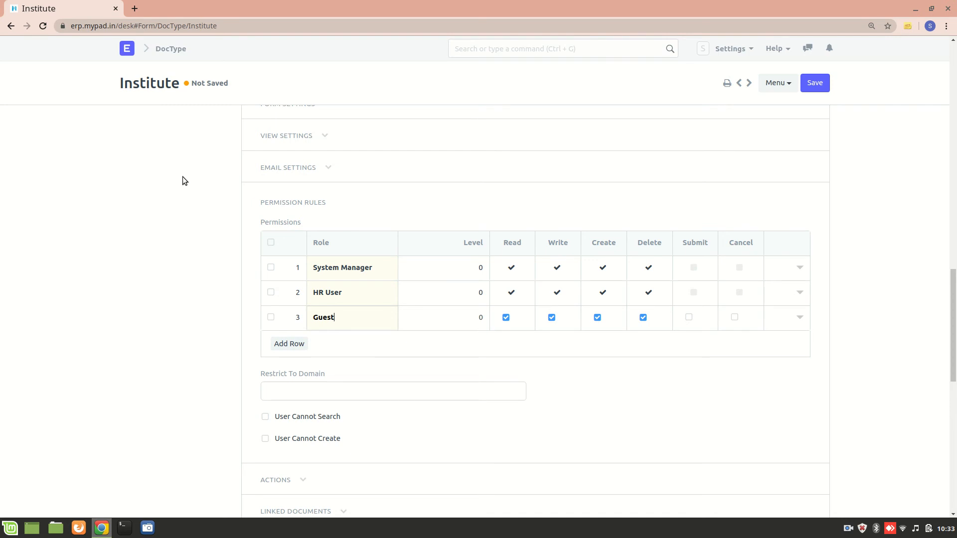
mouse_move(321, 364)
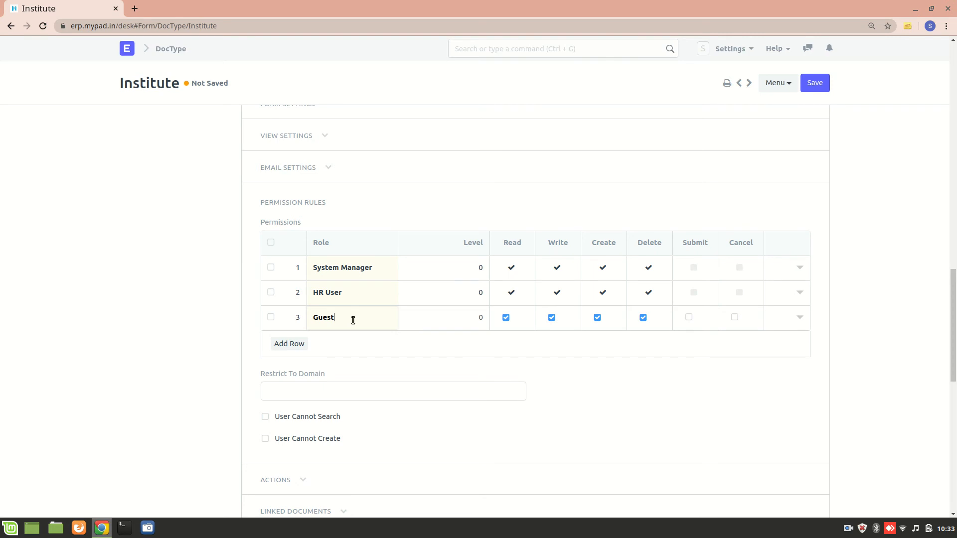
mouse_move(226, 313)
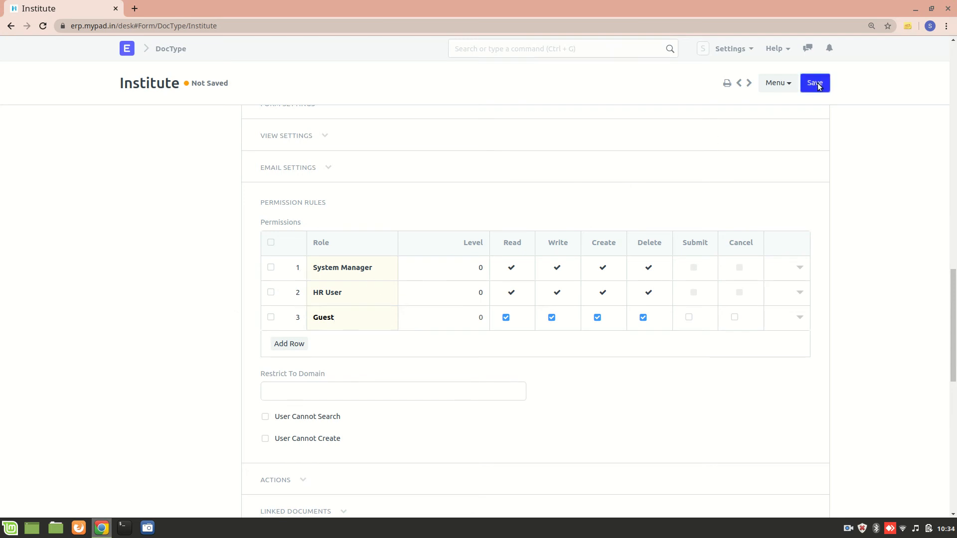
Save the Institute DocType with its permissions and duplicate its browser tab.
left_click(815, 82)
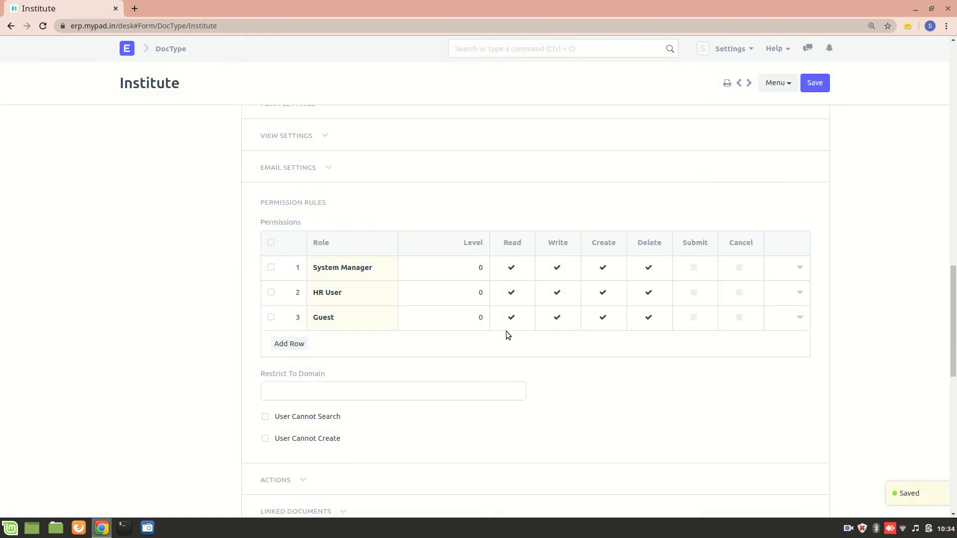
scroll("down", 3)
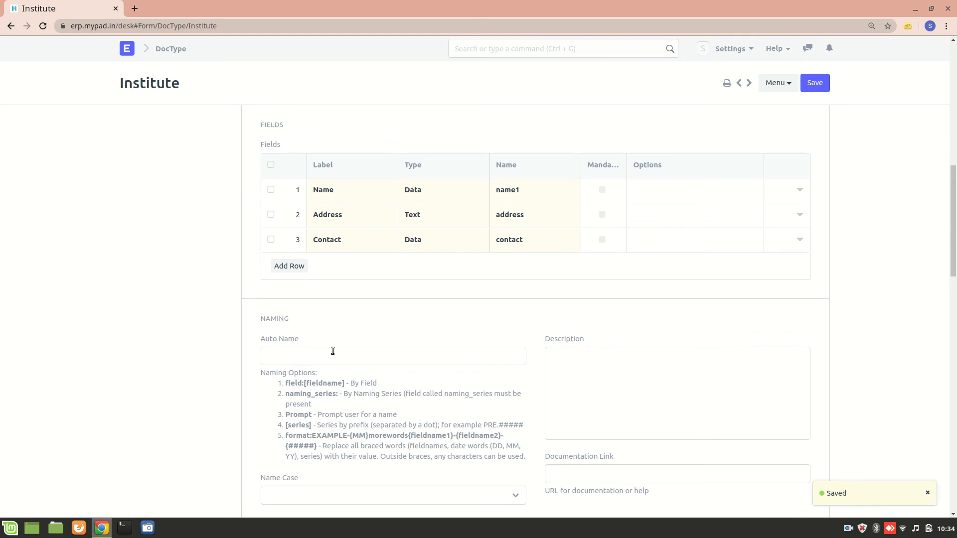
scroll("down", 3)
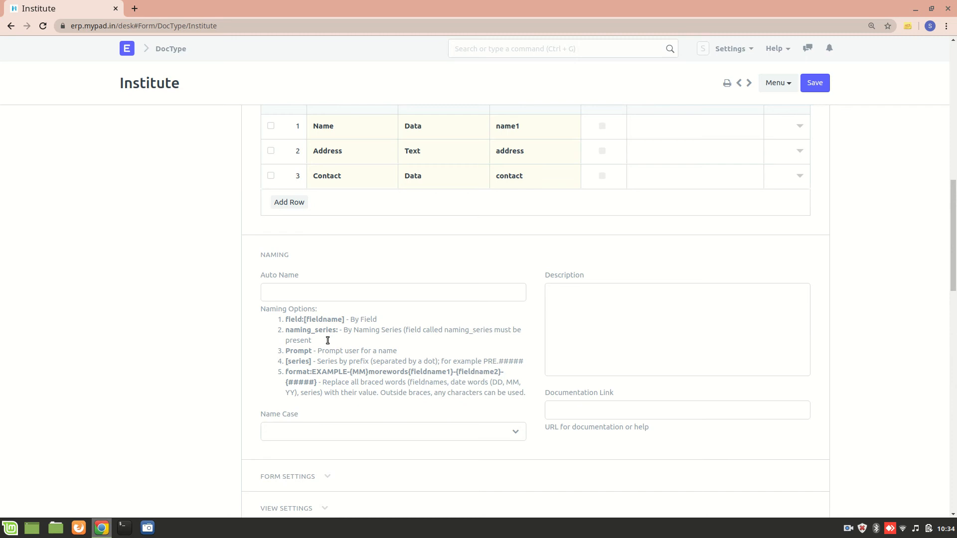
scroll("down", 3)
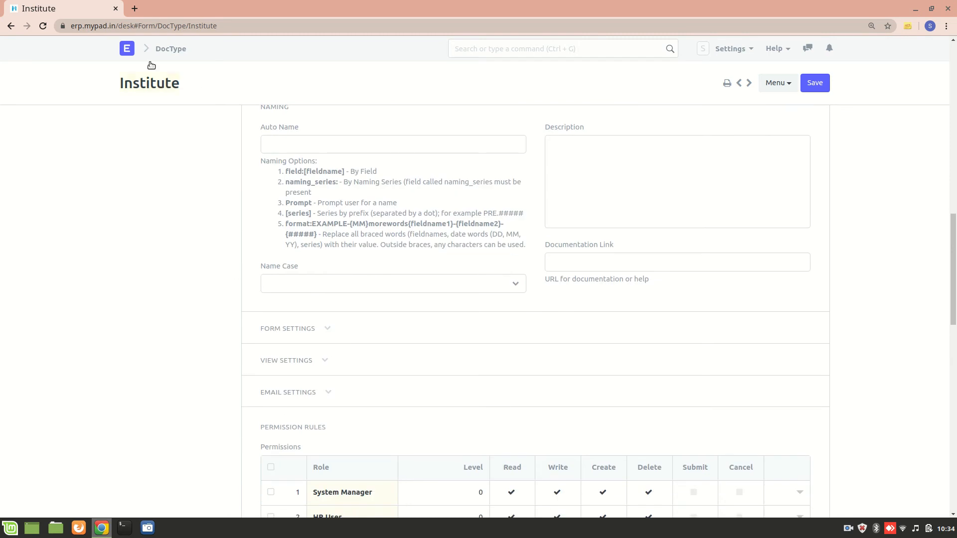
right_click(58, 8)
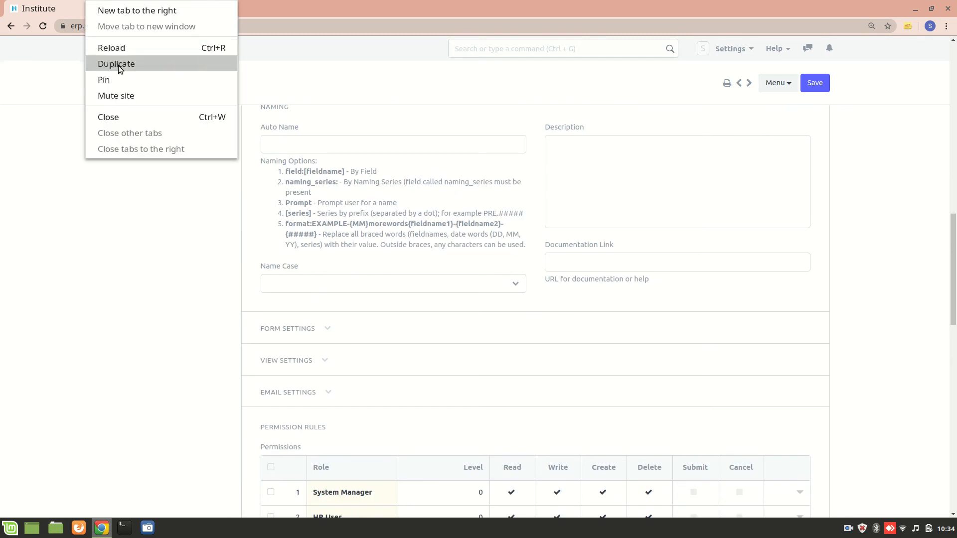
left_click(115, 64)
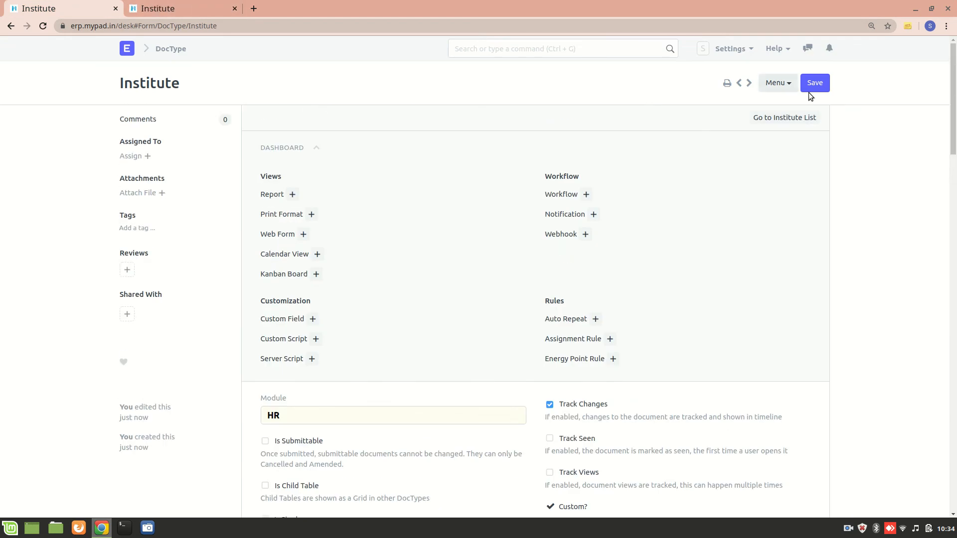
mouse_move(784, 118)
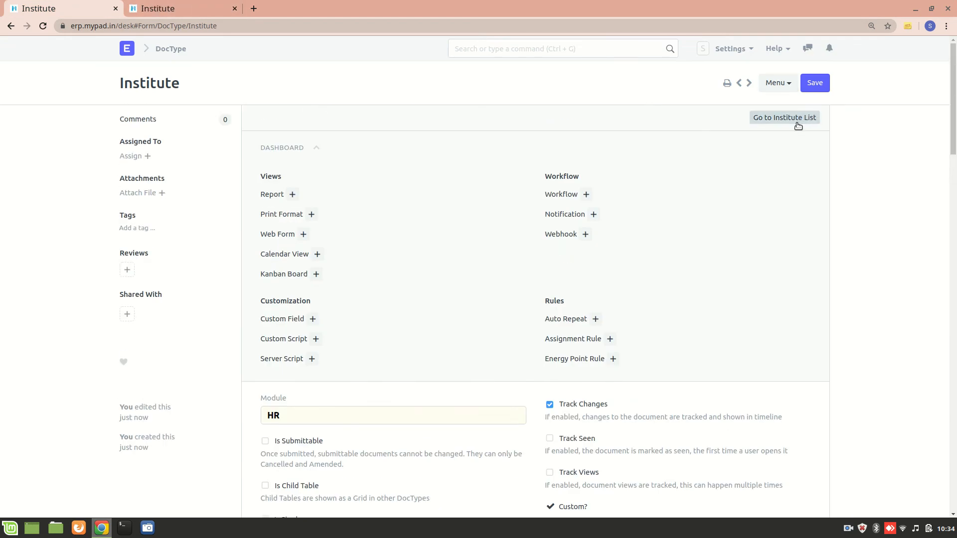
Review the existing Institute records via select-all and Actions, then start a new Institute record.
left_click(785, 117)
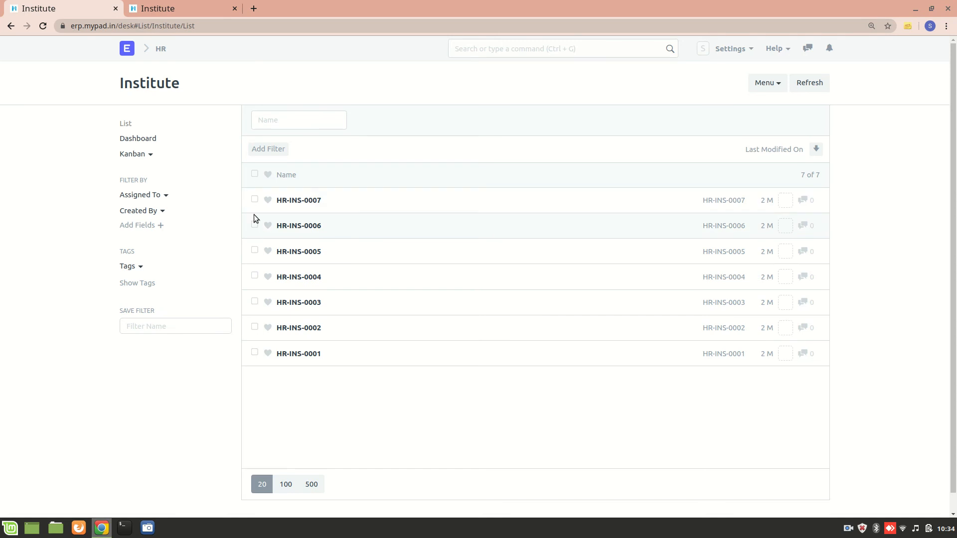
left_click(254, 173)
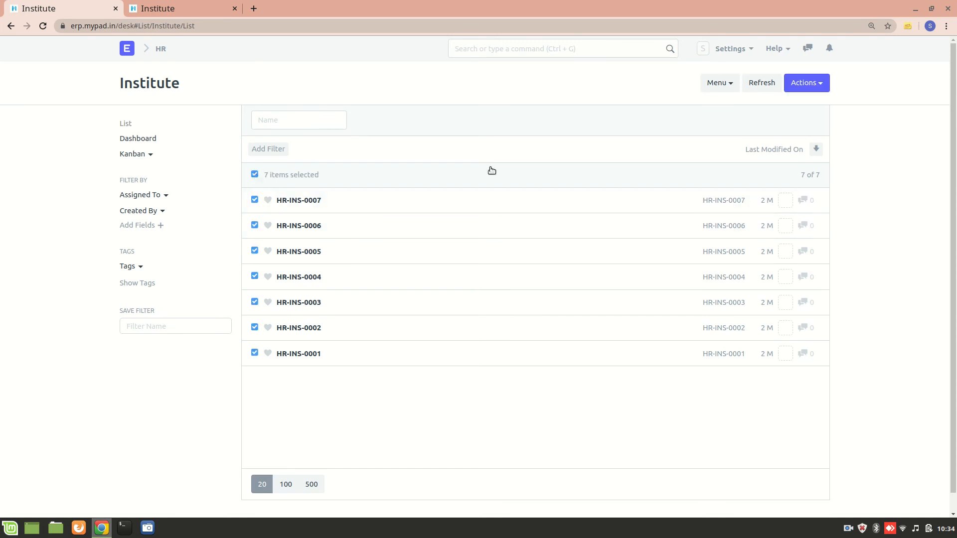
left_click(805, 82)
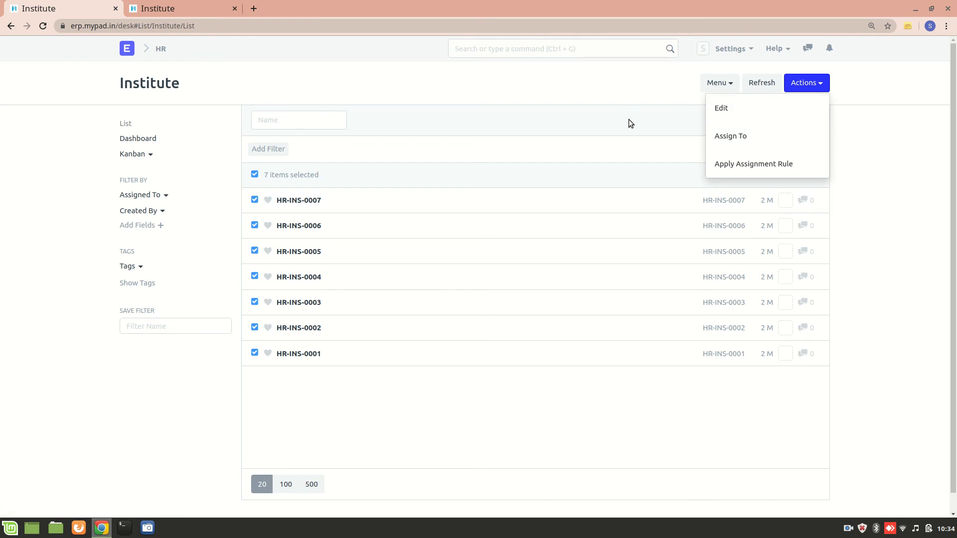
left_click(311, 423)
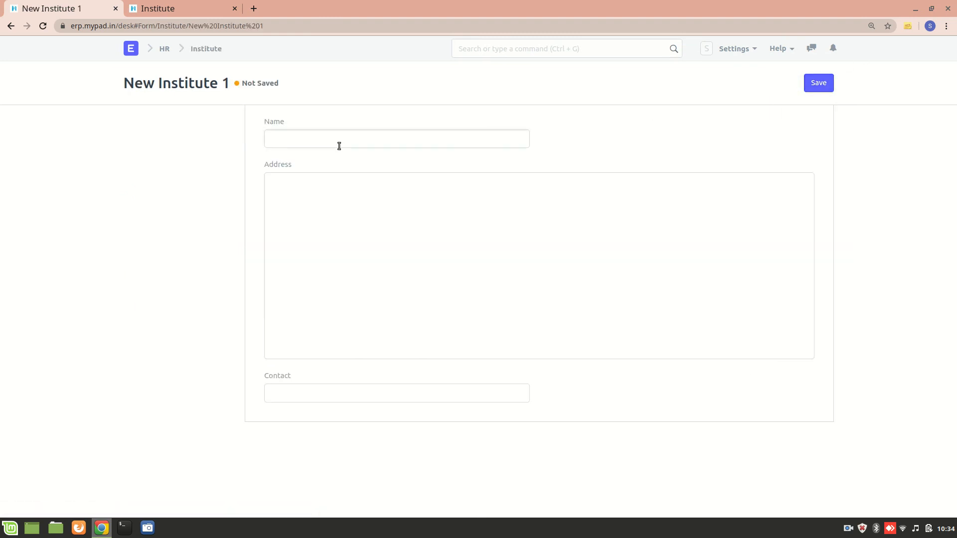
type("N")
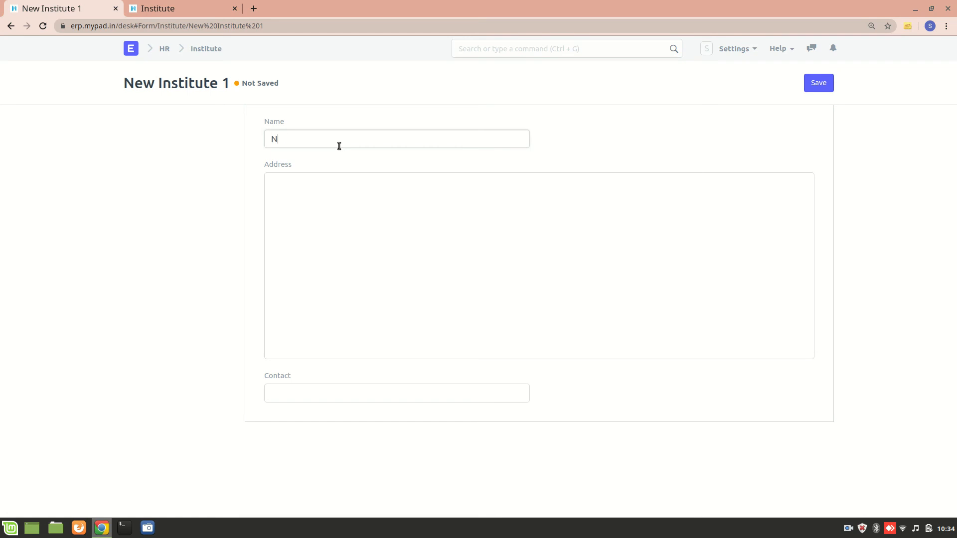
type("MIMS")
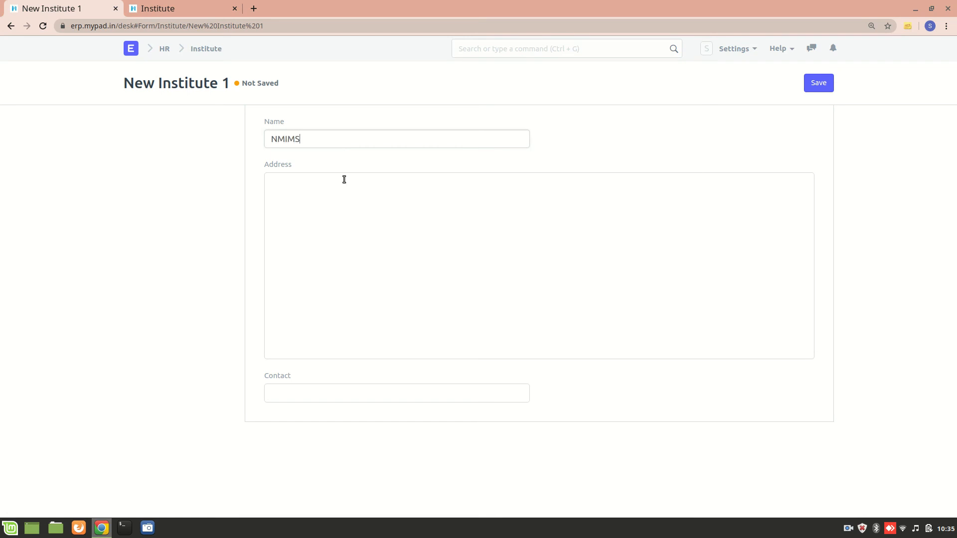
type("Powai")
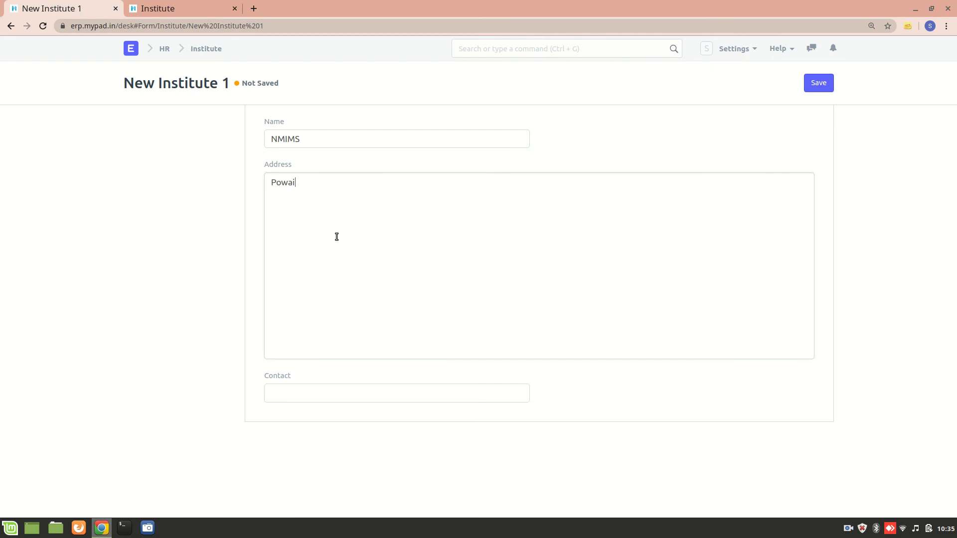
type(",Mumbai")
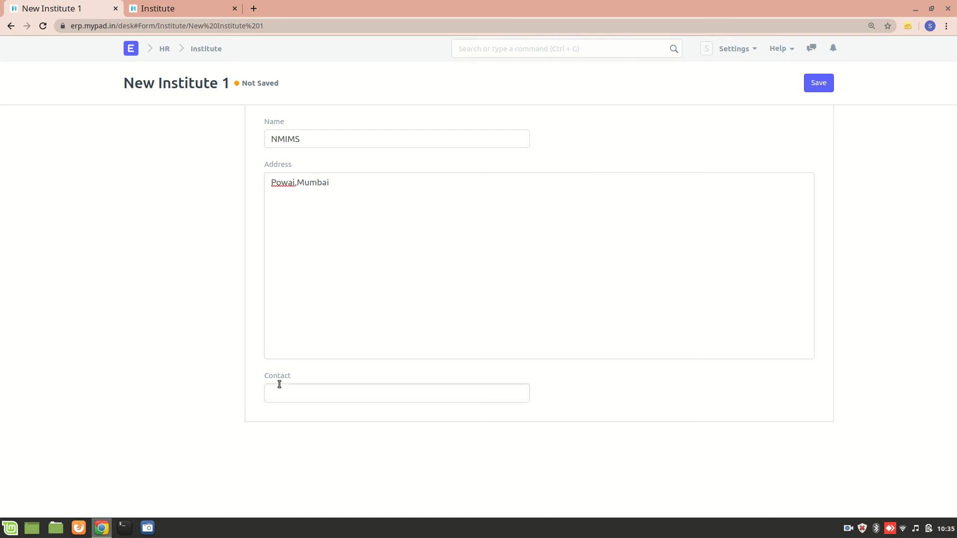
type("0")
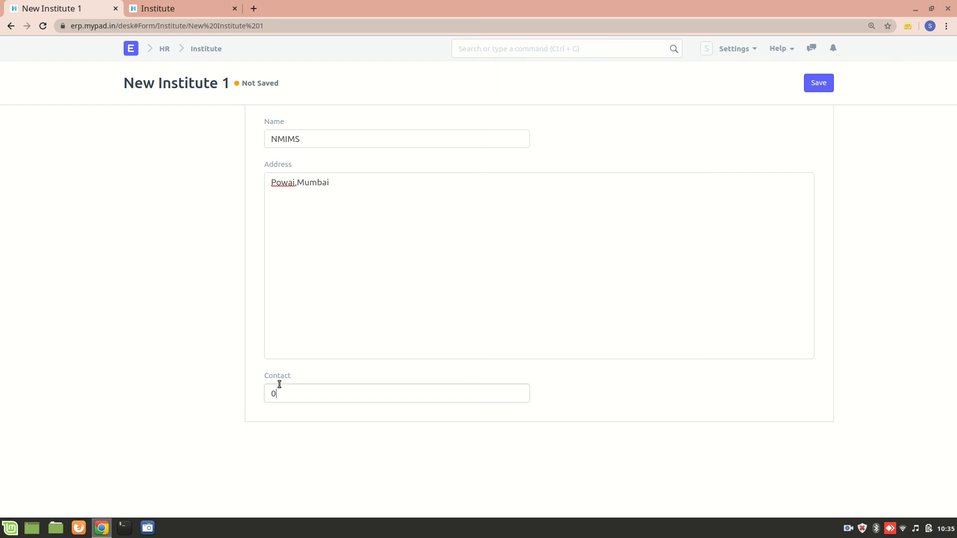
type("251224632")
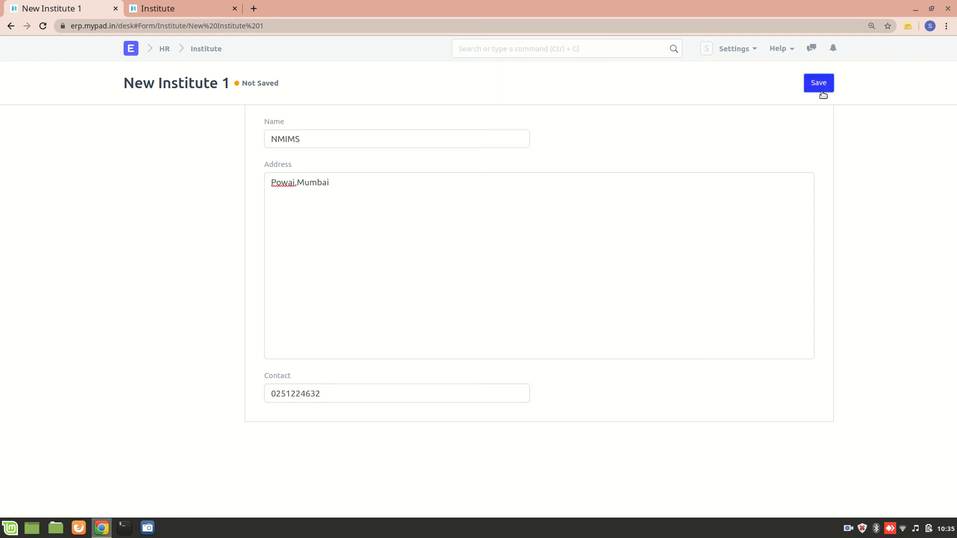
left_click(818, 82)
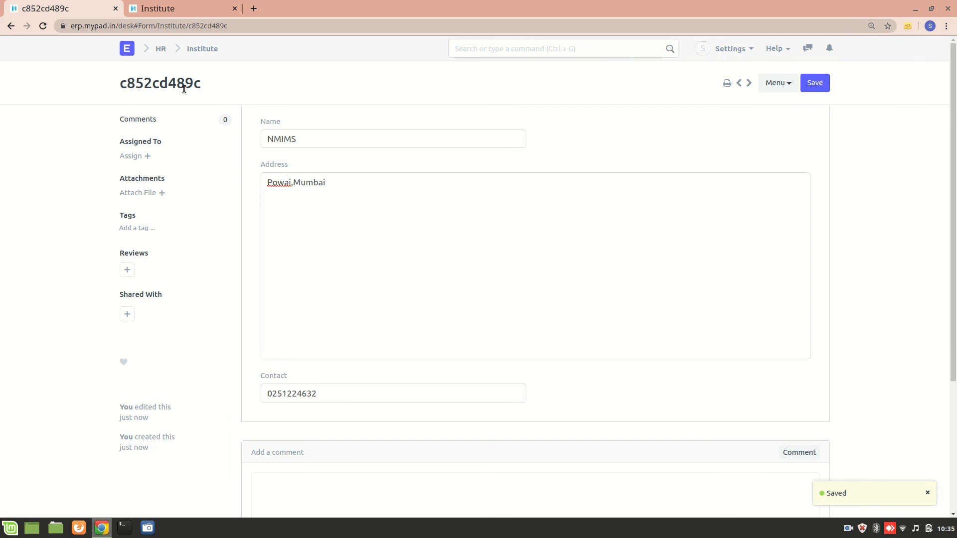
mouse_move(183, 84)
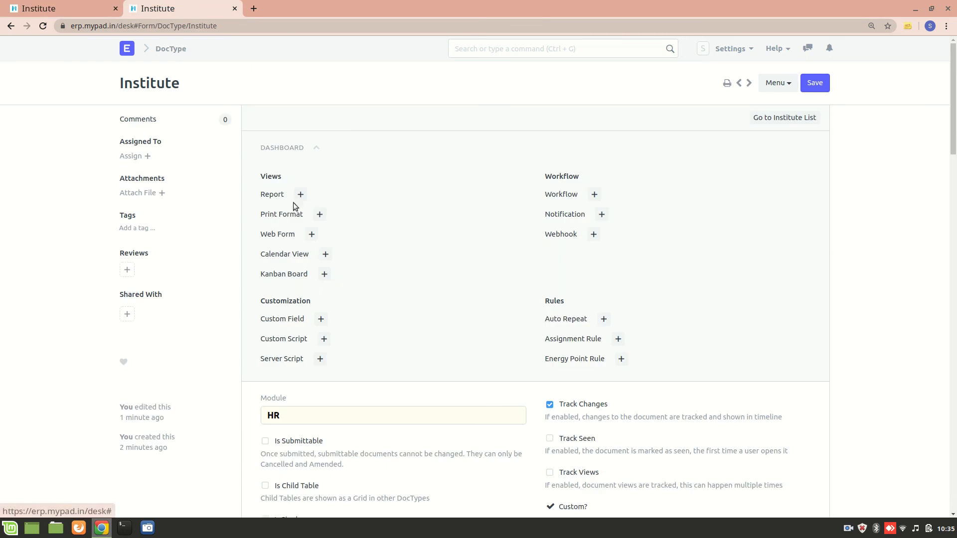
Set the Institute DocType's Auto Name rule to INS.#### and save it.
scroll("down", 3)
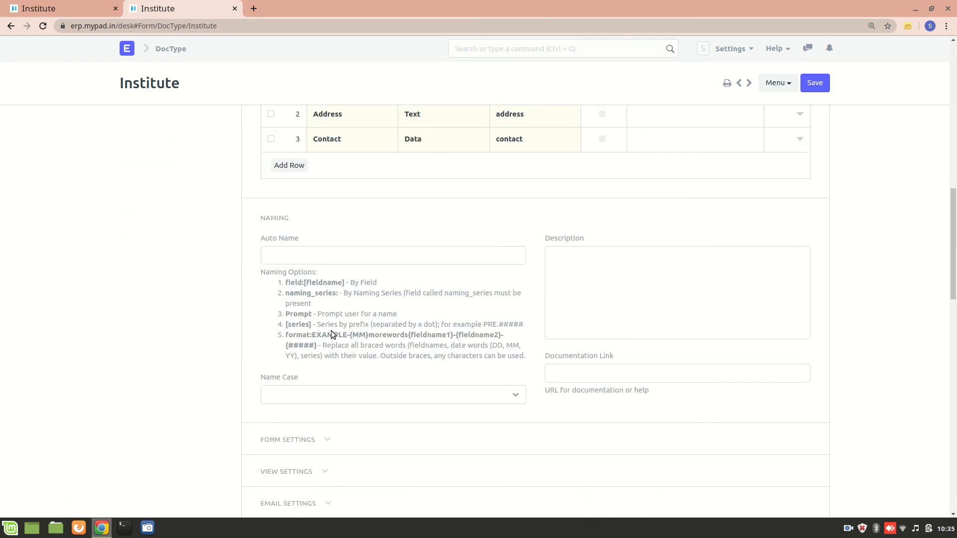
left_click(393, 255)
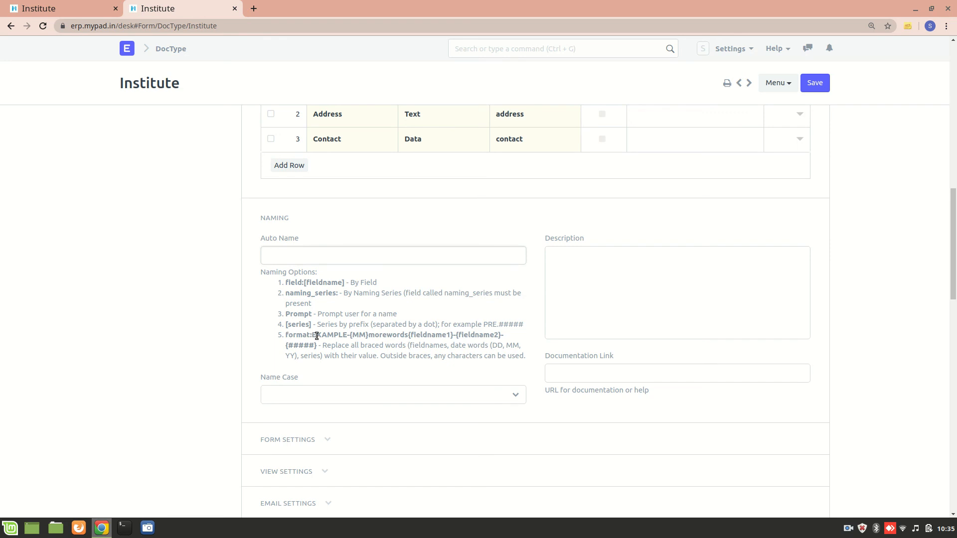
left_click(392, 255)
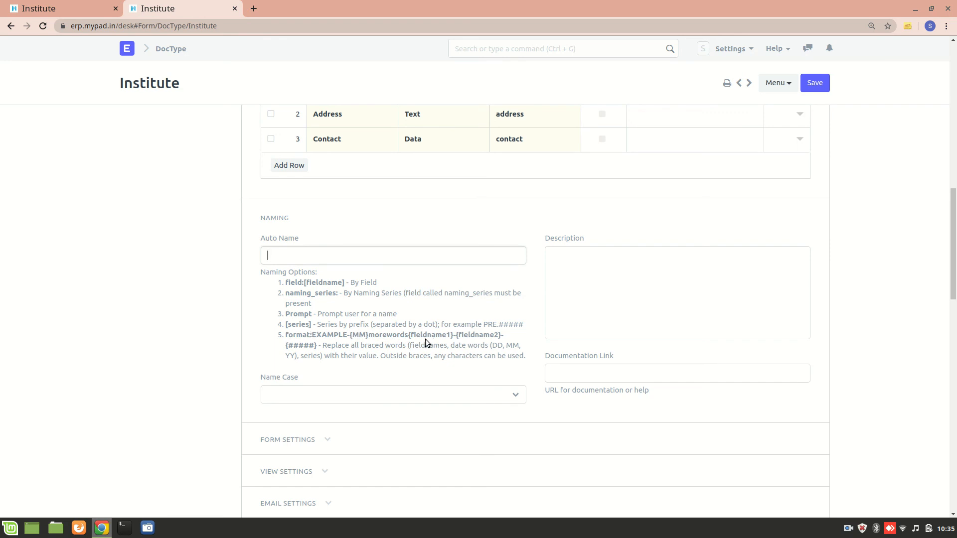
mouse_move(309, 188)
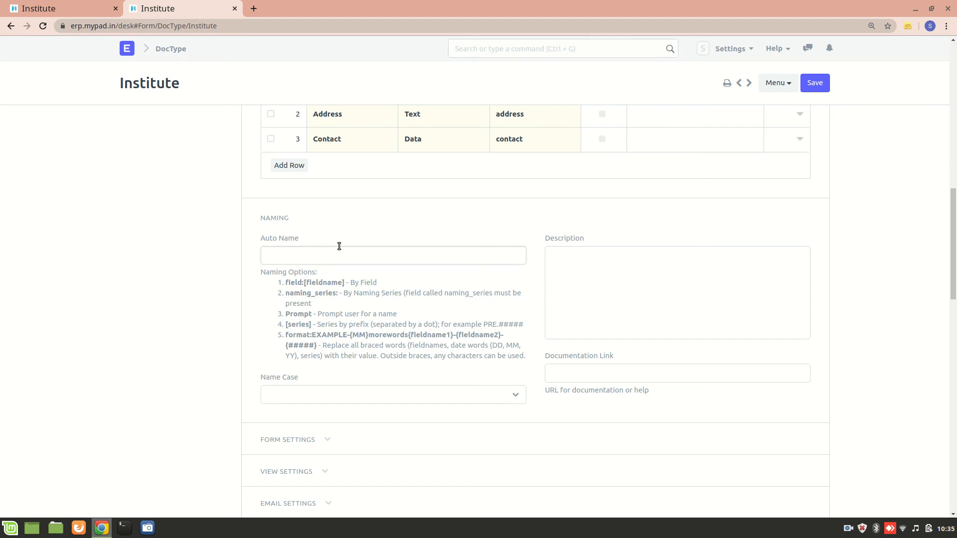
left_click(392, 256)
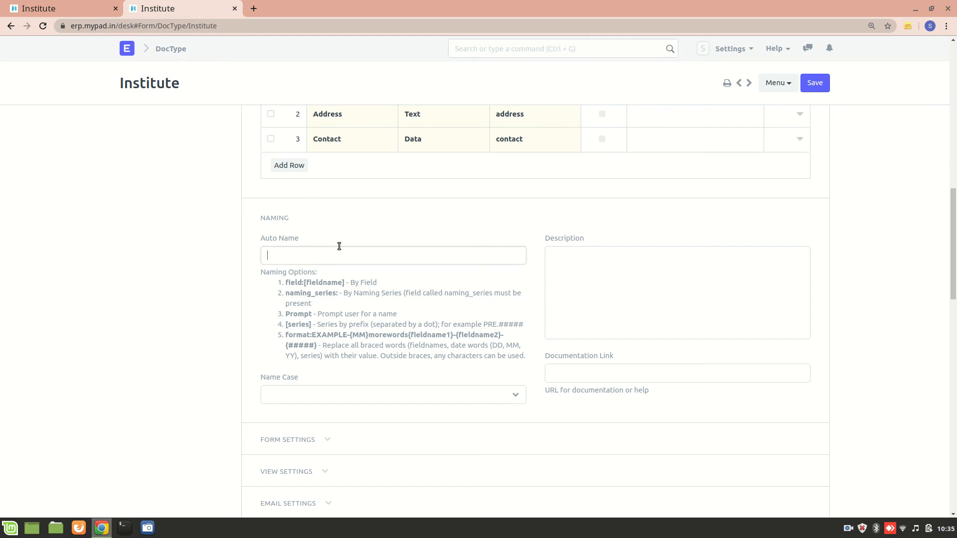
type("In")
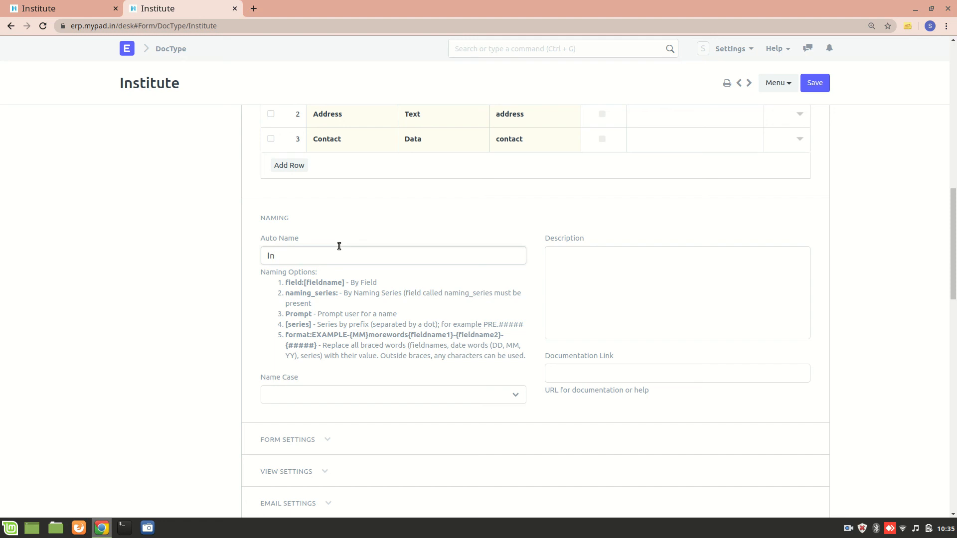
type("NS.@")
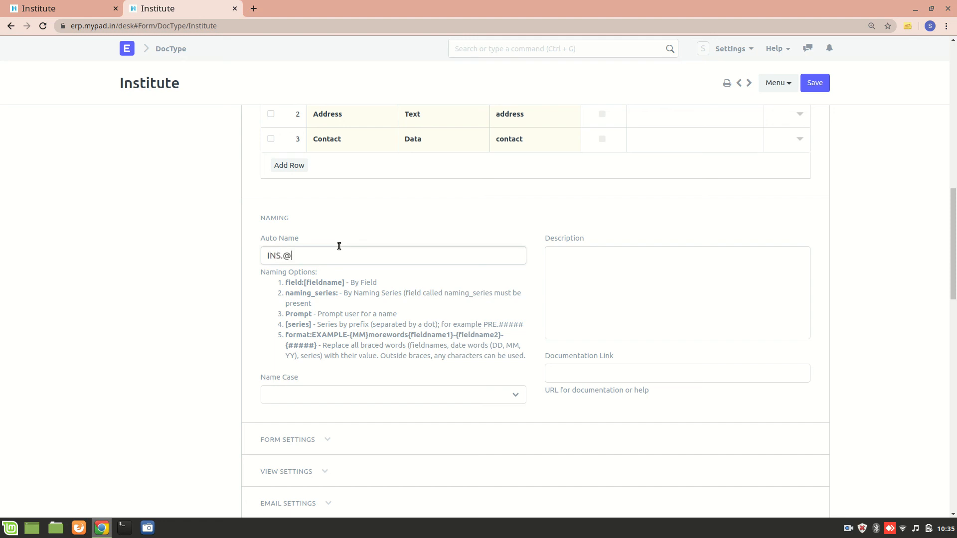
key("Backspace")
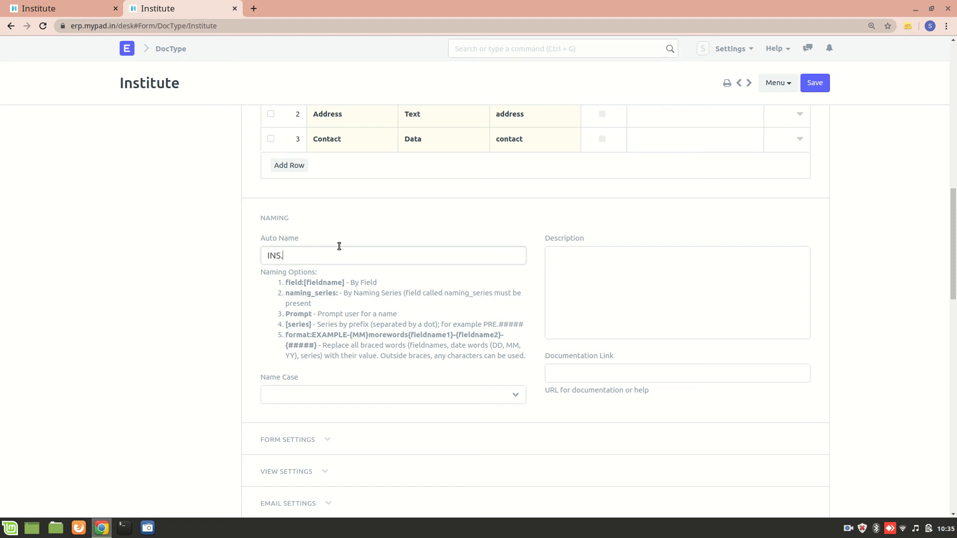
type("####")
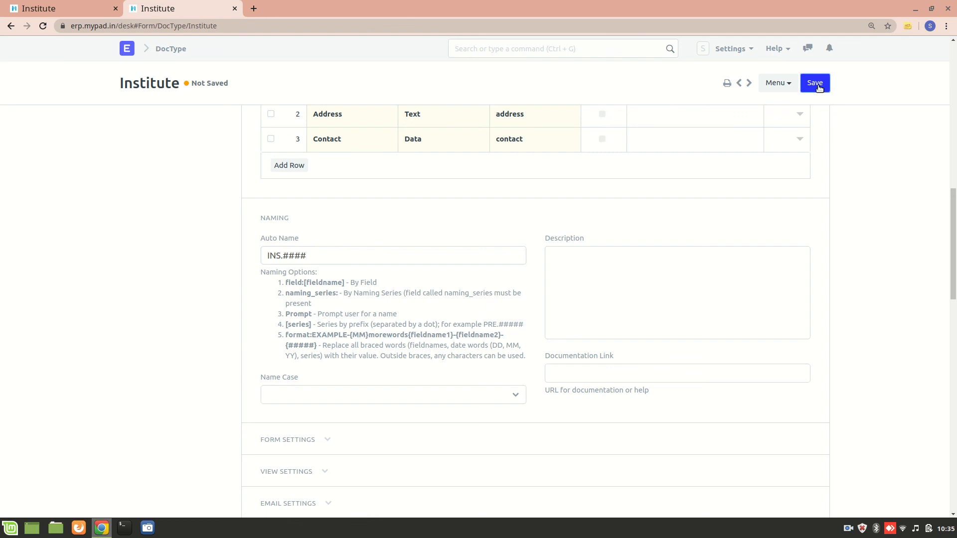
left_click(815, 82)
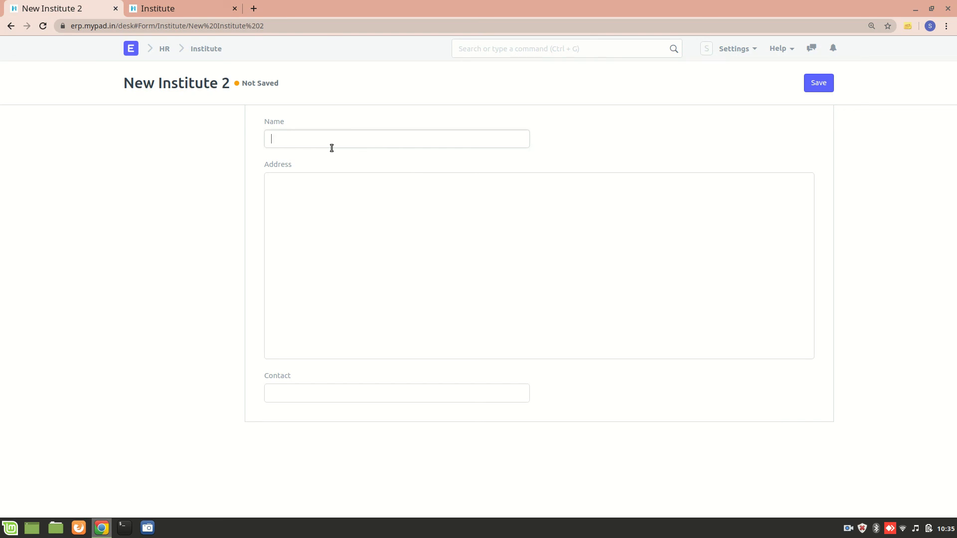
type("SP Jain")
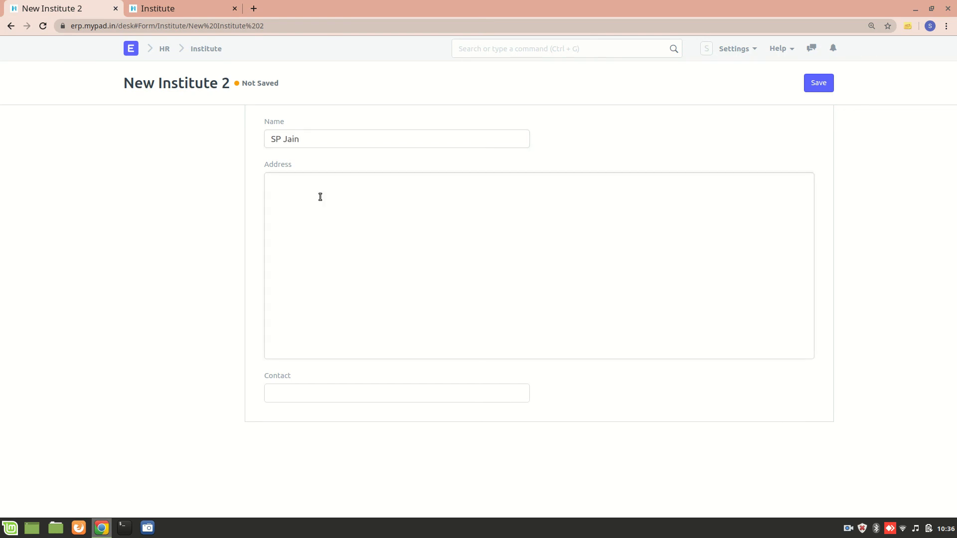
type("Hyderab")
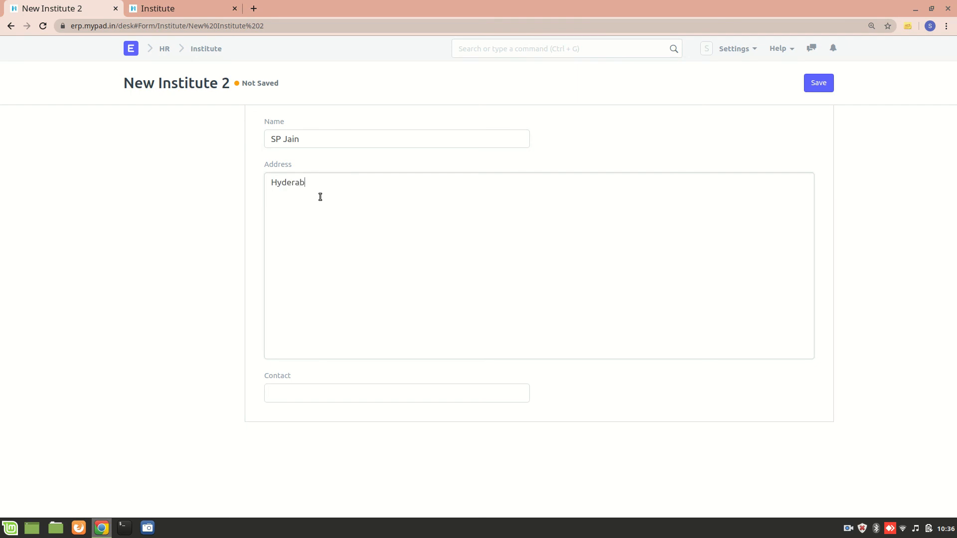
type("ad,india")
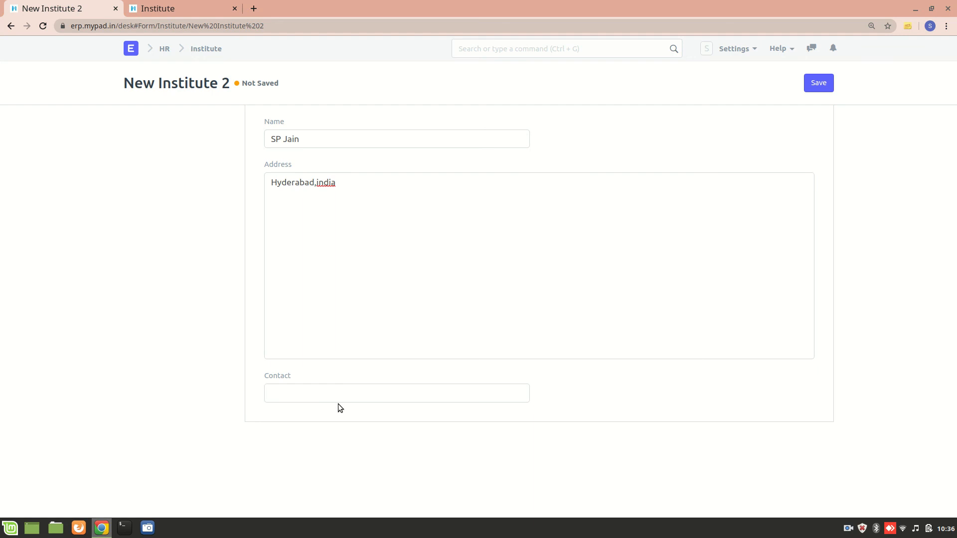
type("021236")
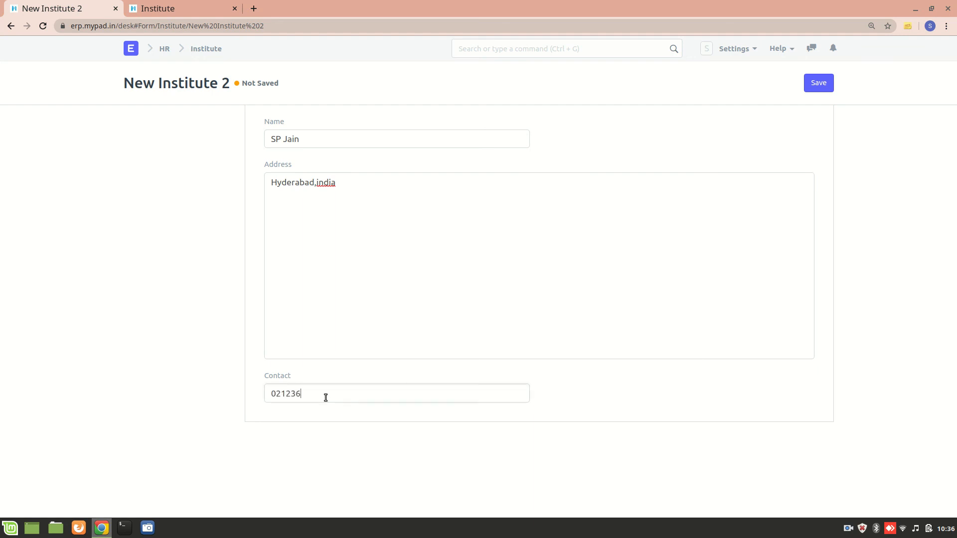
type("743")
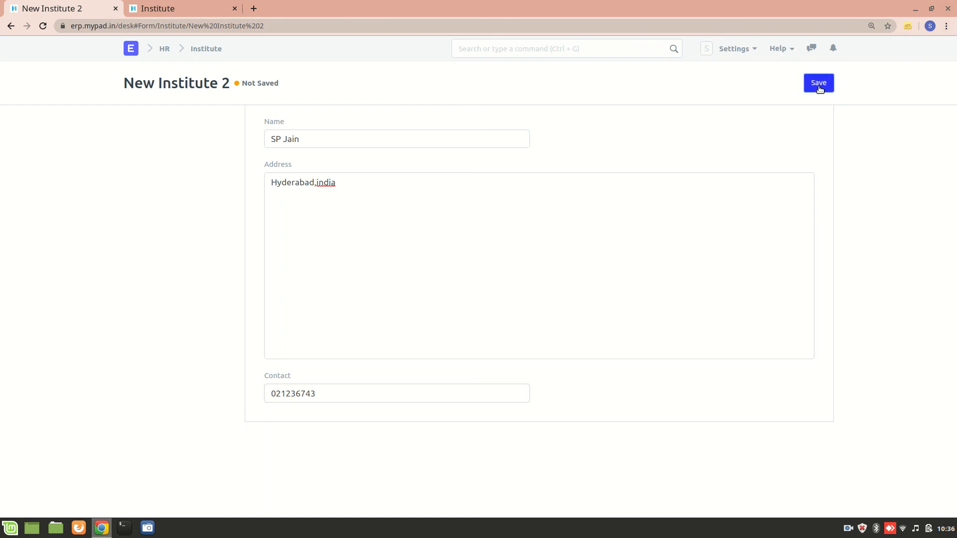
left_click(817, 83)
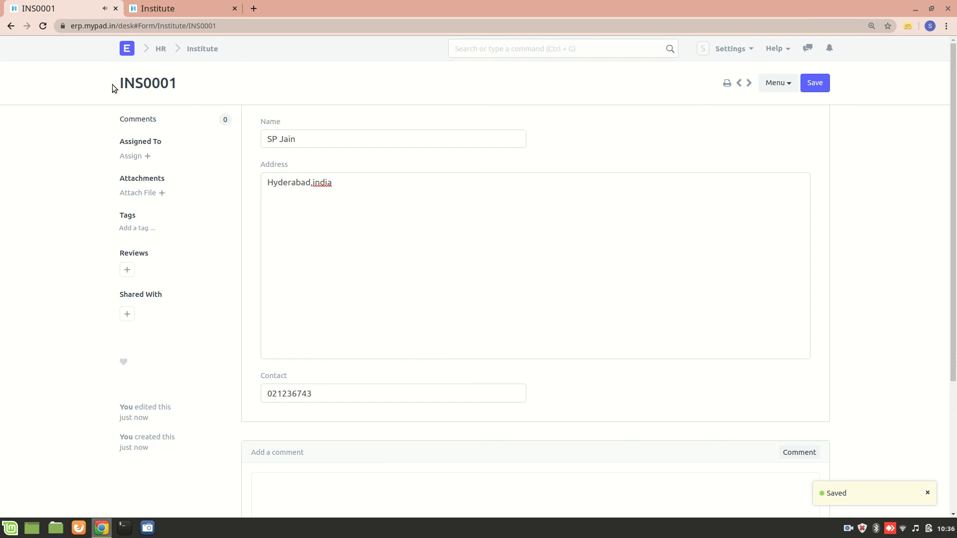
mouse_move(163, 97)
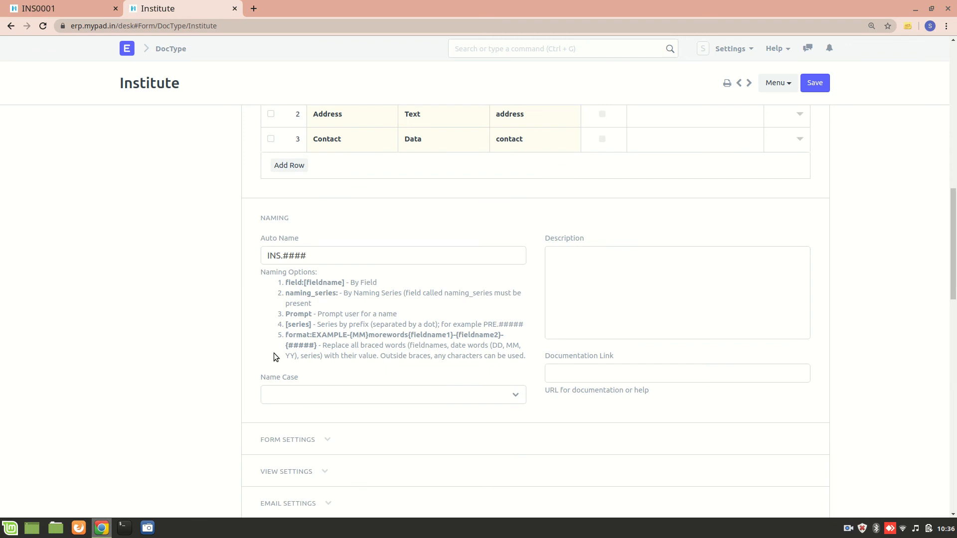
Review the Institute DocType's INS.#### naming rule and permission roles across the open tabs.
left_click(58, 9)
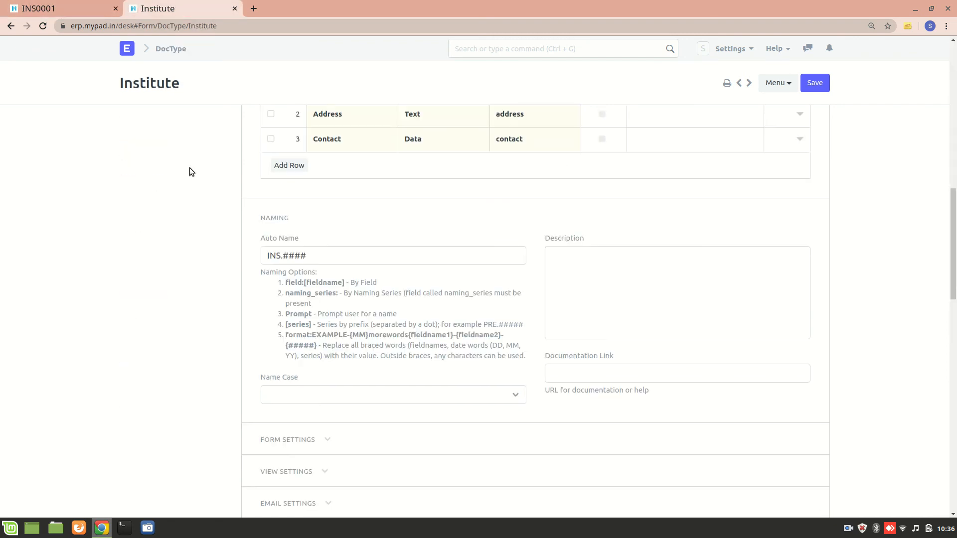
scroll("down", 3)
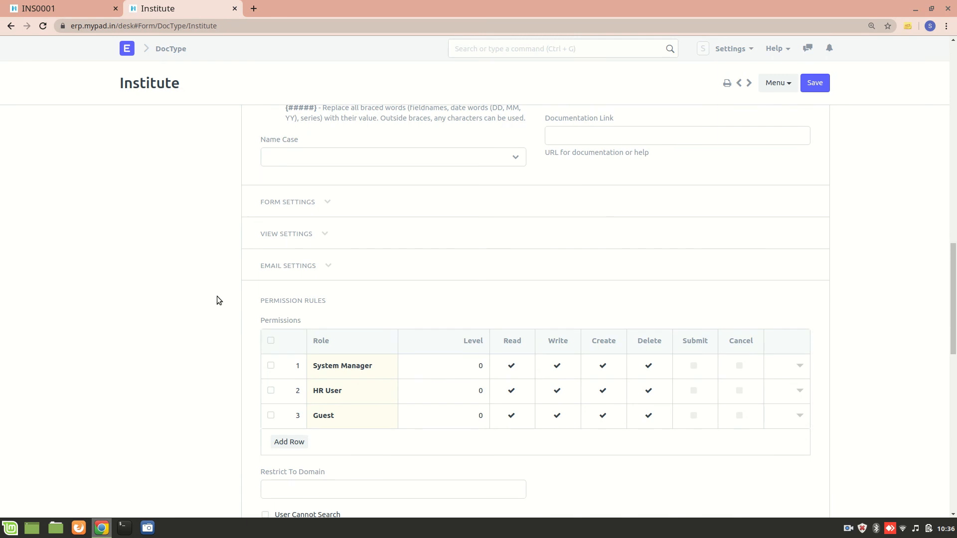
scroll("up", 3)
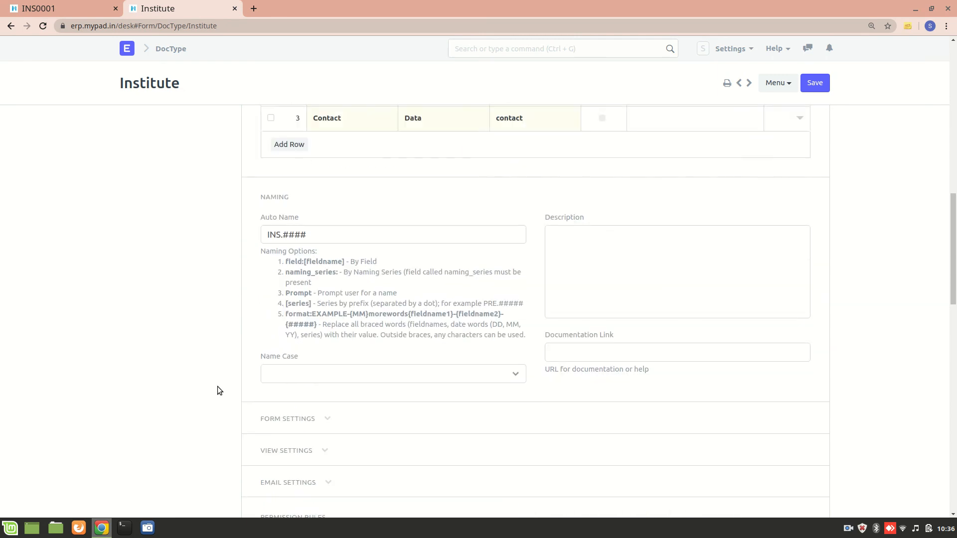
scroll("down", 3)
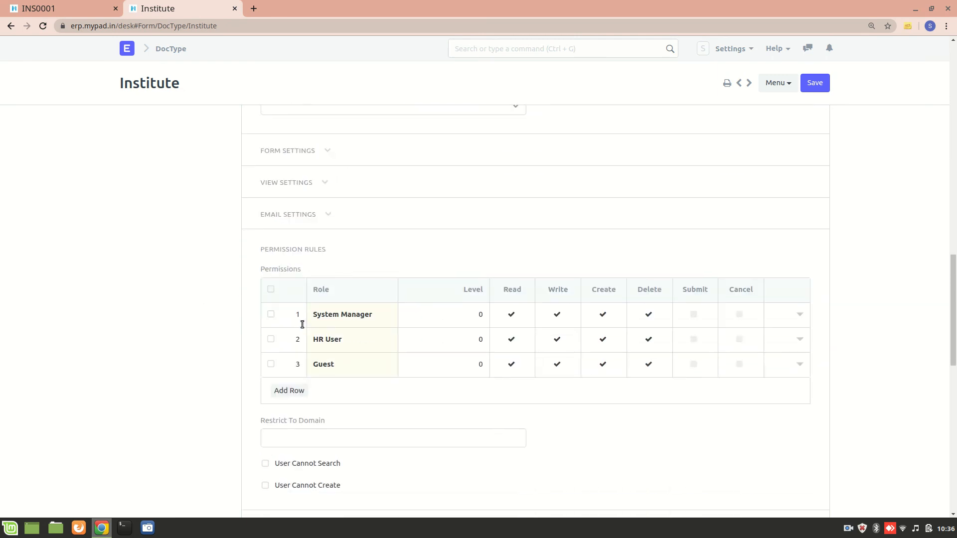
scroll("down", 3)
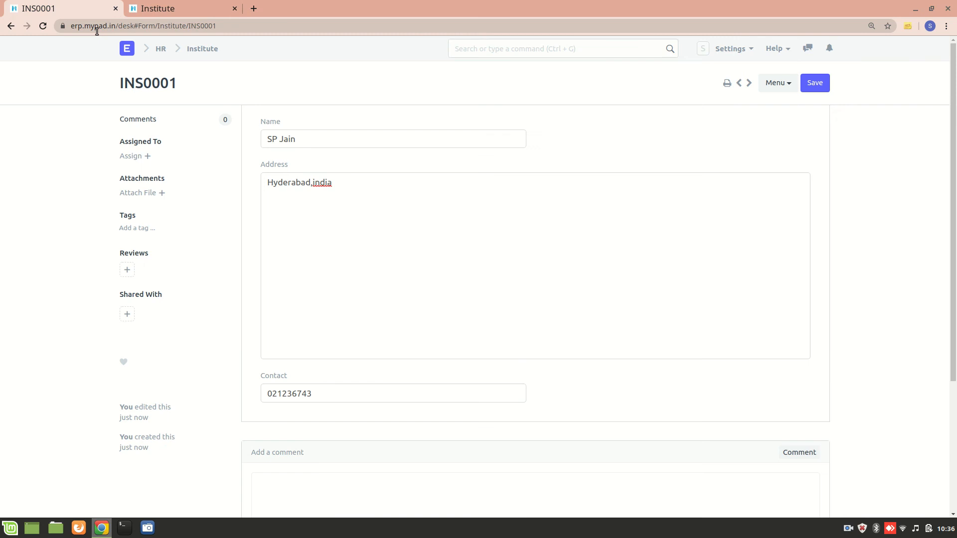
left_click(163, 8)
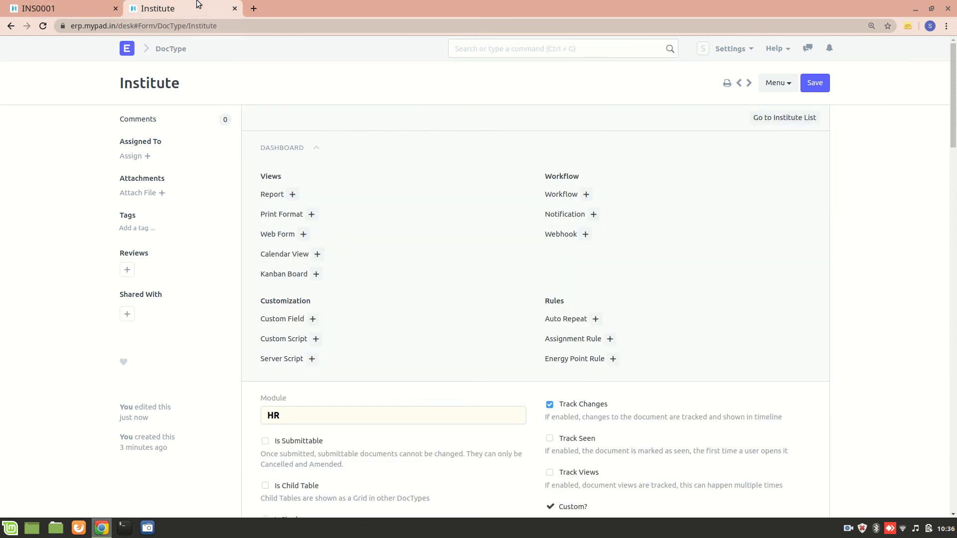
scroll("down", 3)
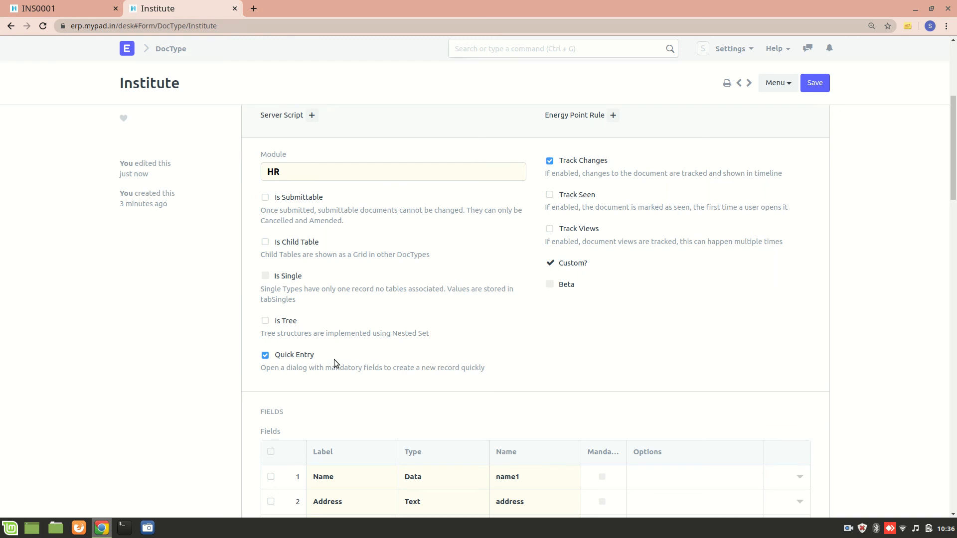
mouse_move(440, 335)
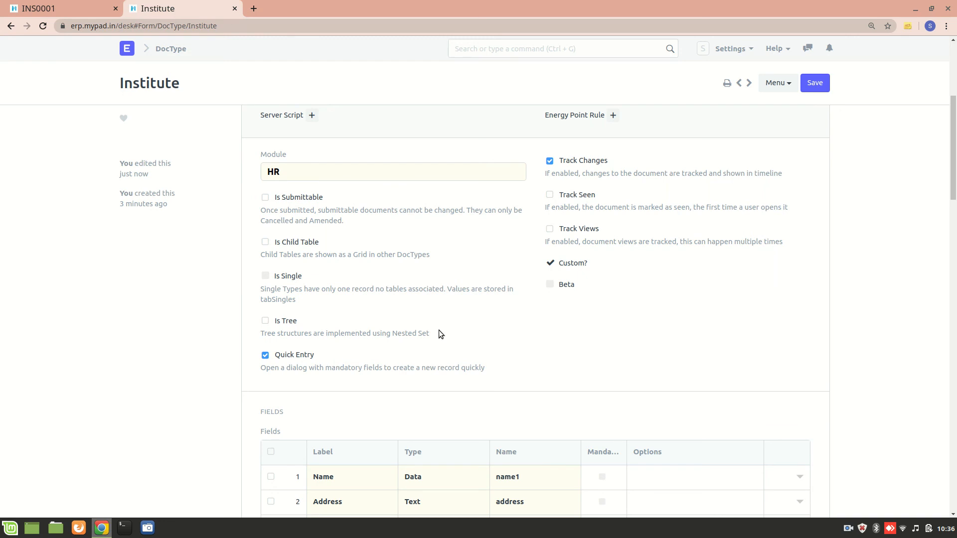